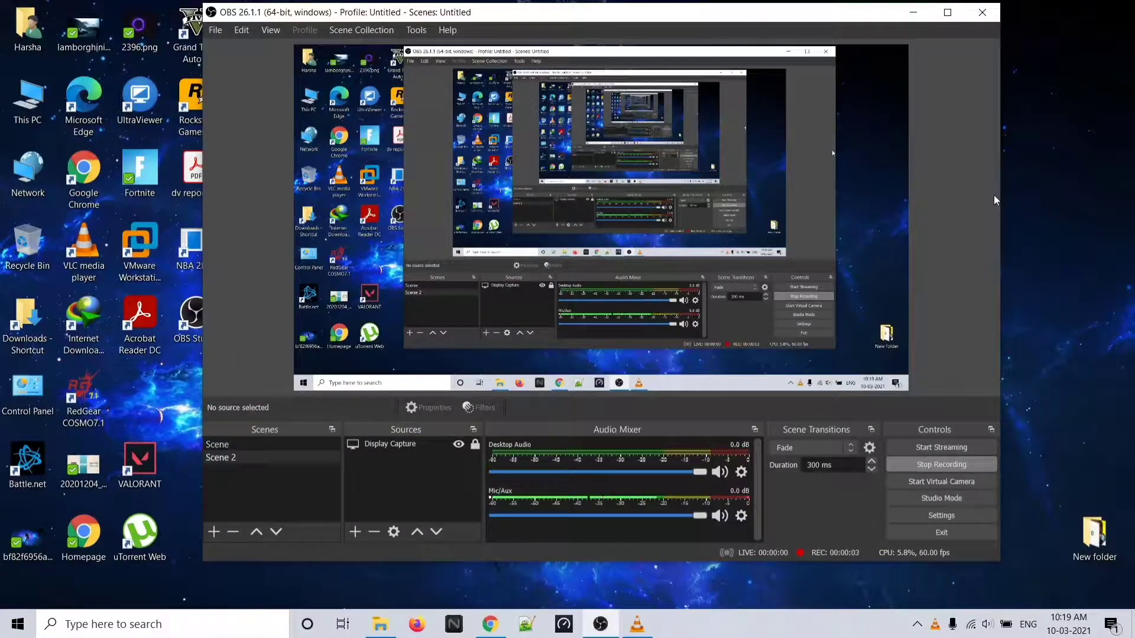
- Play the Valorant clip showing the GPU, CPU, RAM and FPS overlay demo
click(636, 624)
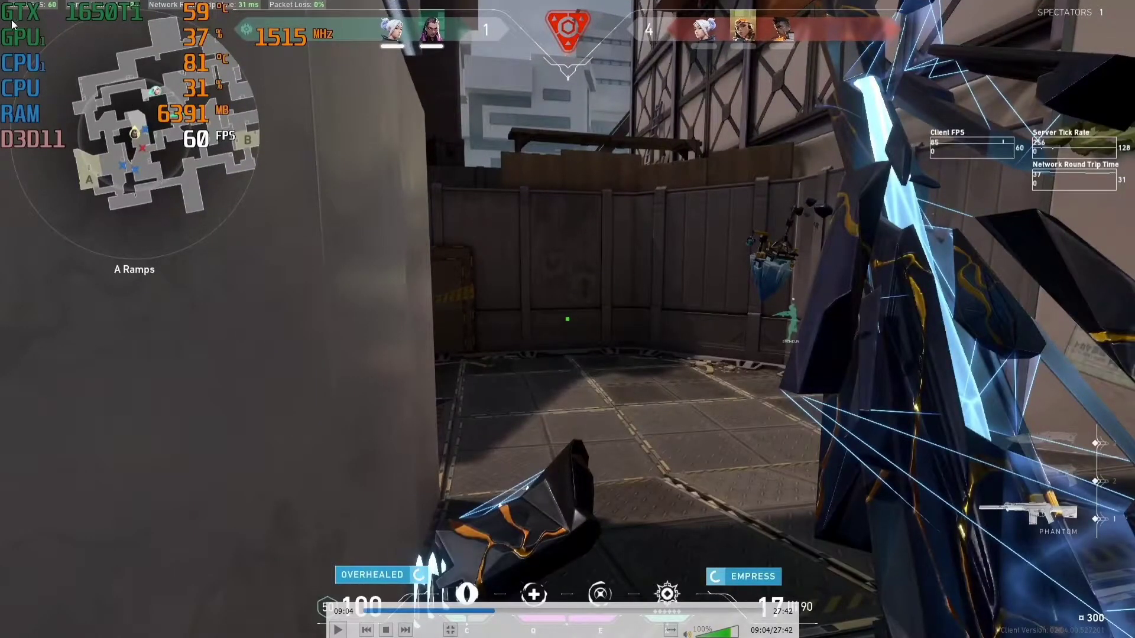
mouse_move(312, 163)
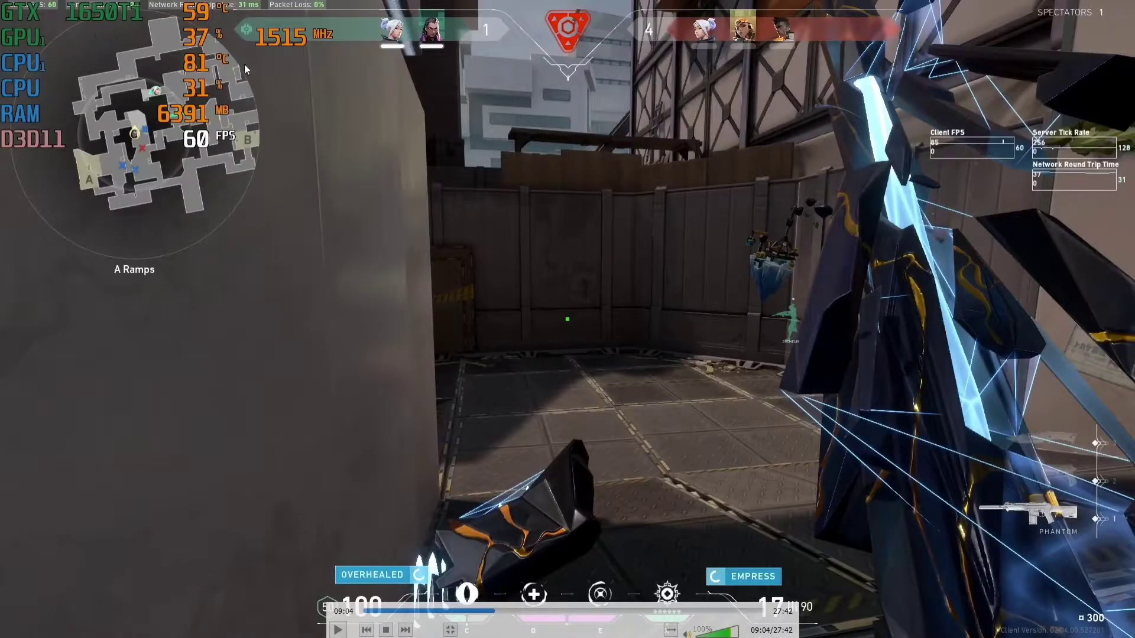
mouse_move(63, 197)
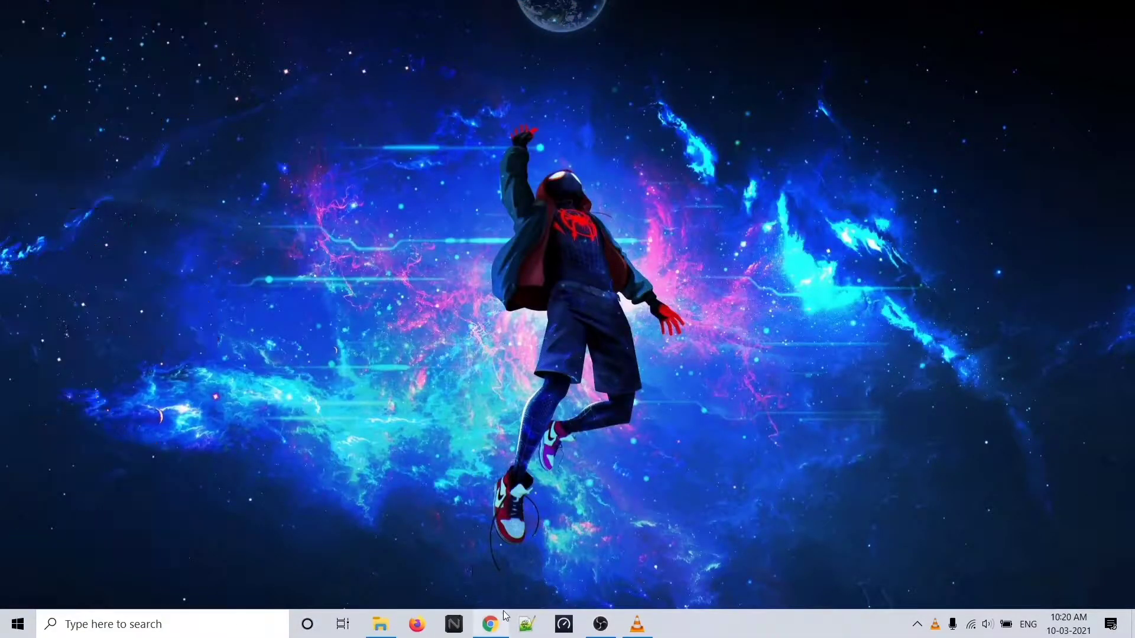
- Download the MSI Afterburner setup zip from msi.com in Chrome and show it in its folder
click(490, 624)
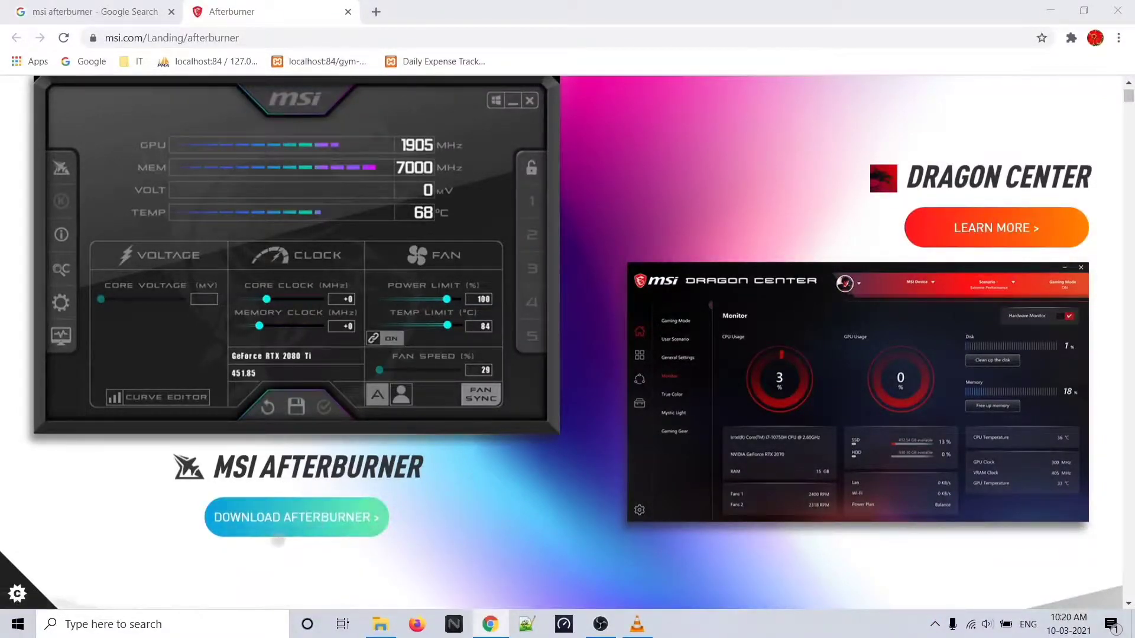
click(295, 516)
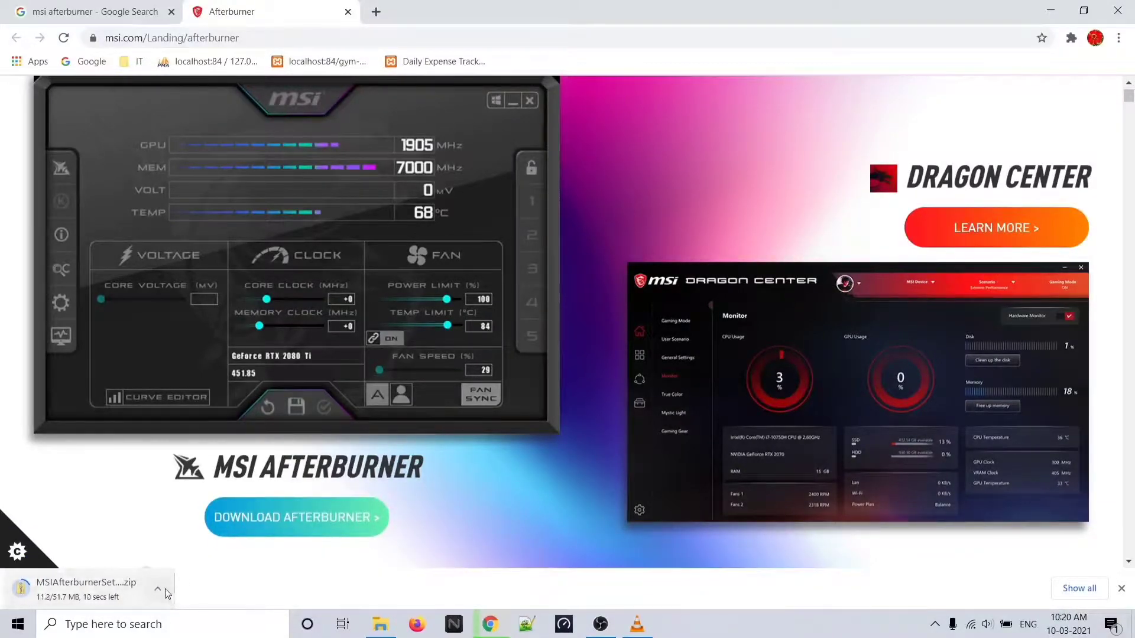
click(380, 624)
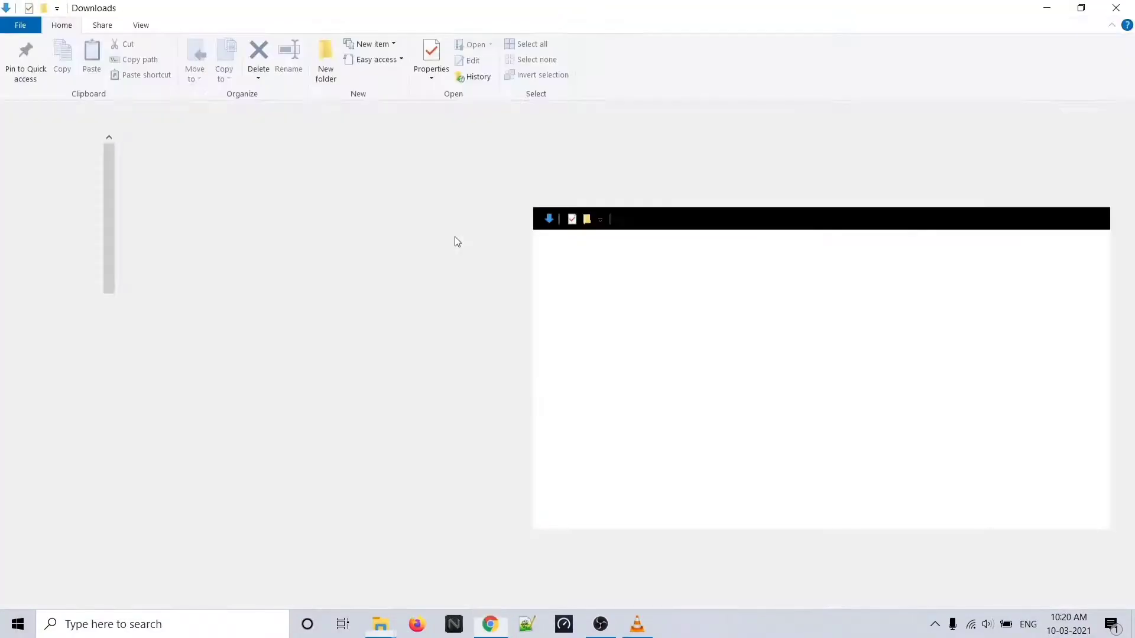
- Extract the setup zip to the suggested folder and launch MSIAfterburnerSetup463 from the 4.6.3 folder
right_click(194, 180)
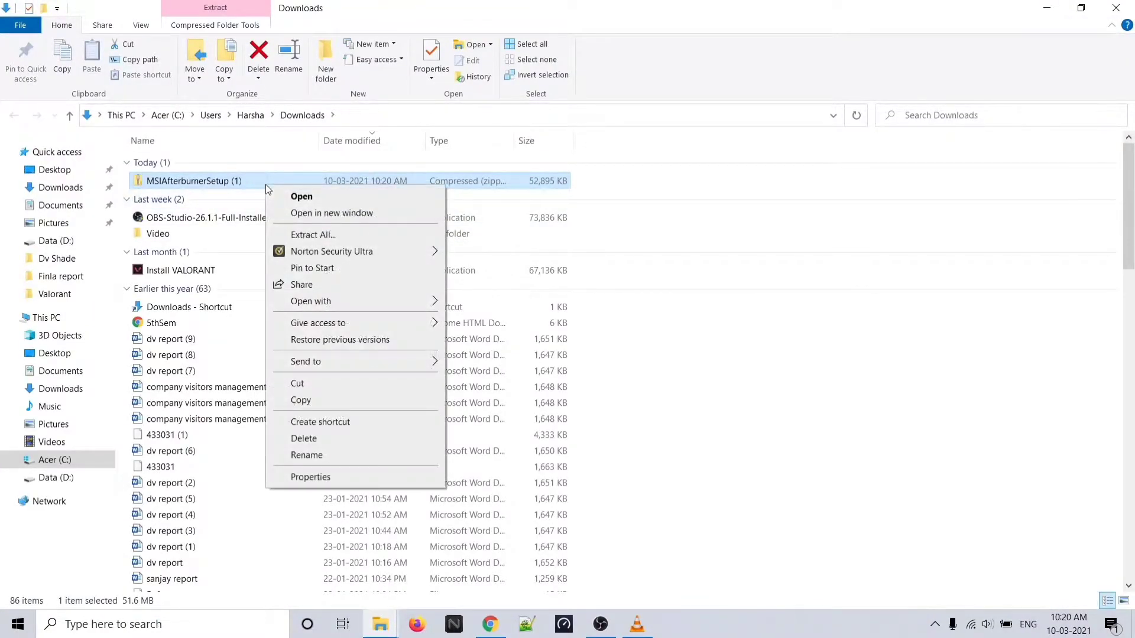
click(312, 234)
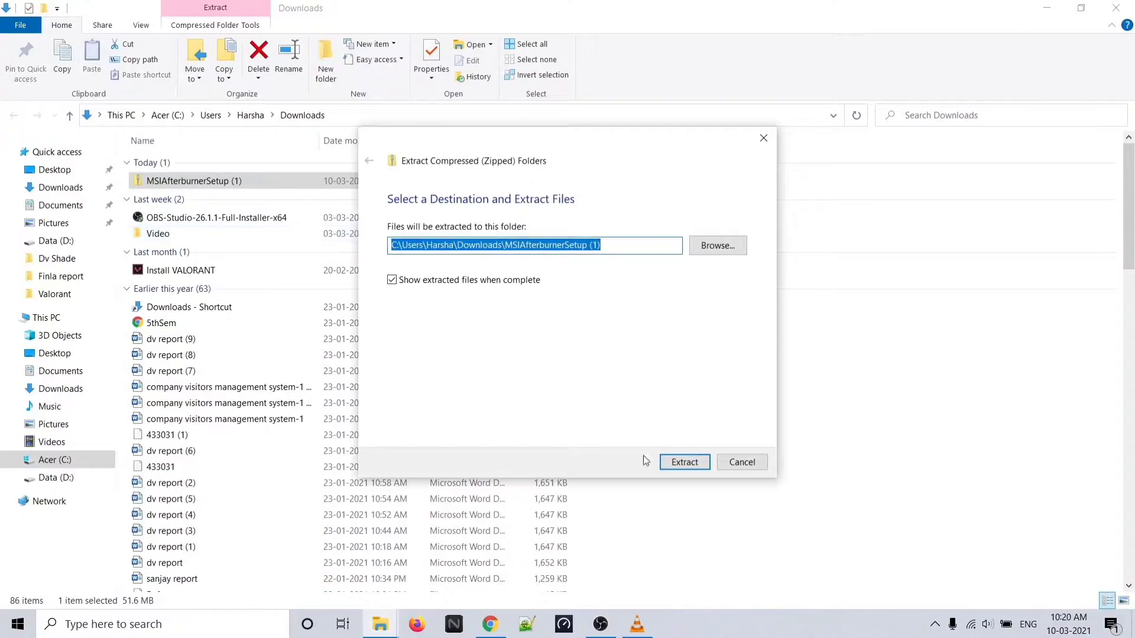
click(683, 462)
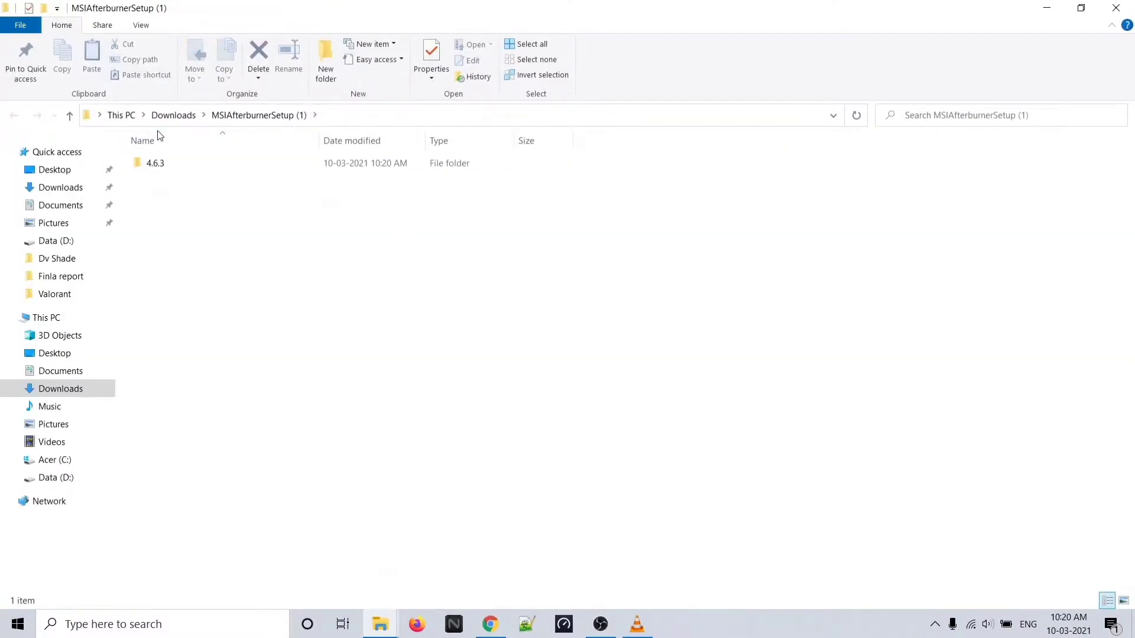
double_click(155, 163)
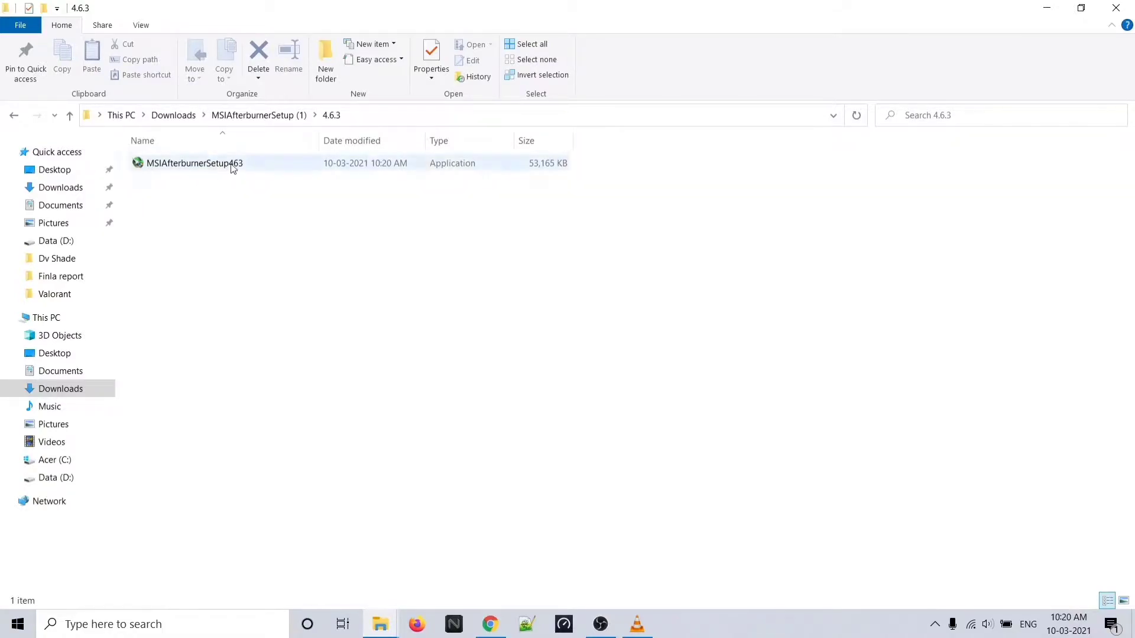
double_click(192, 164)
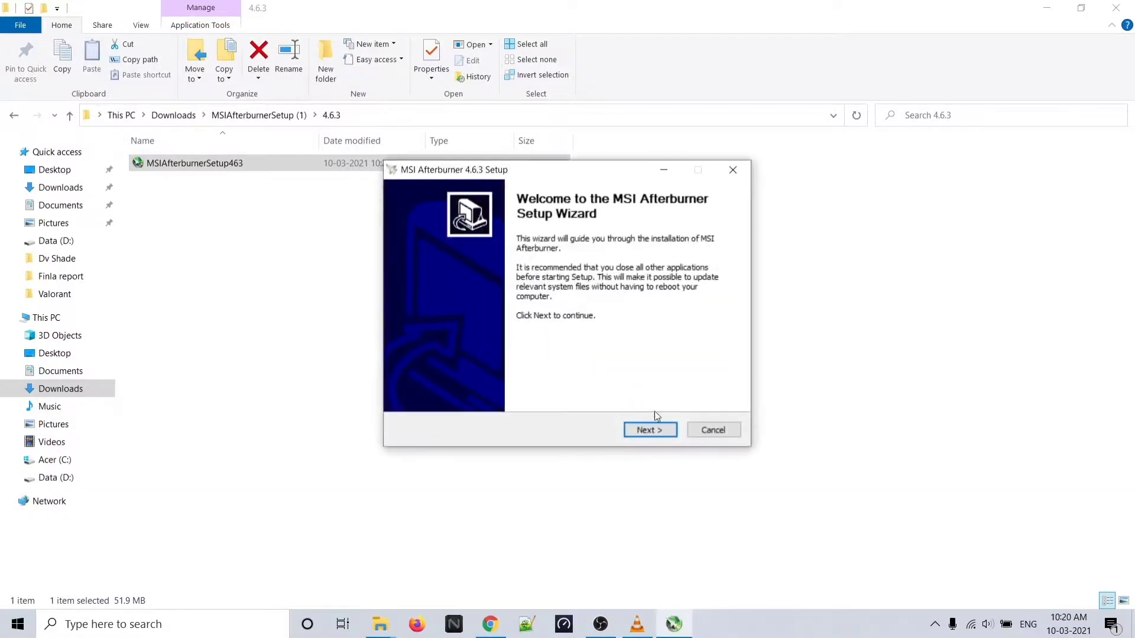
- Accept the licence, keep both Afterburner and RivaTuner with the default folder, and start installing
click(649, 430)
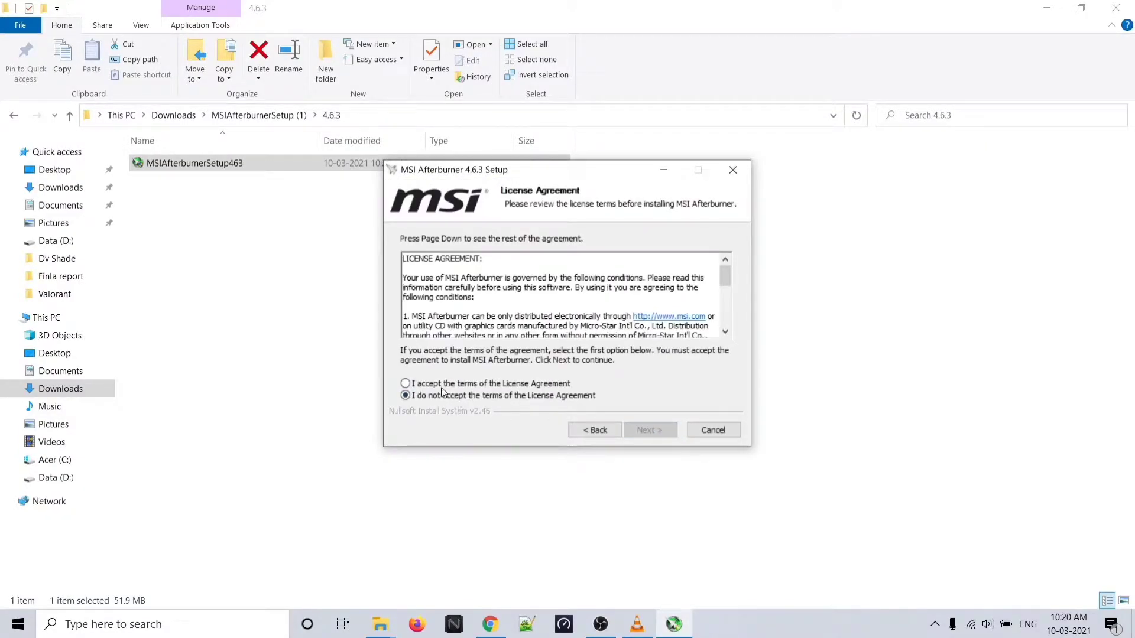
click(406, 383)
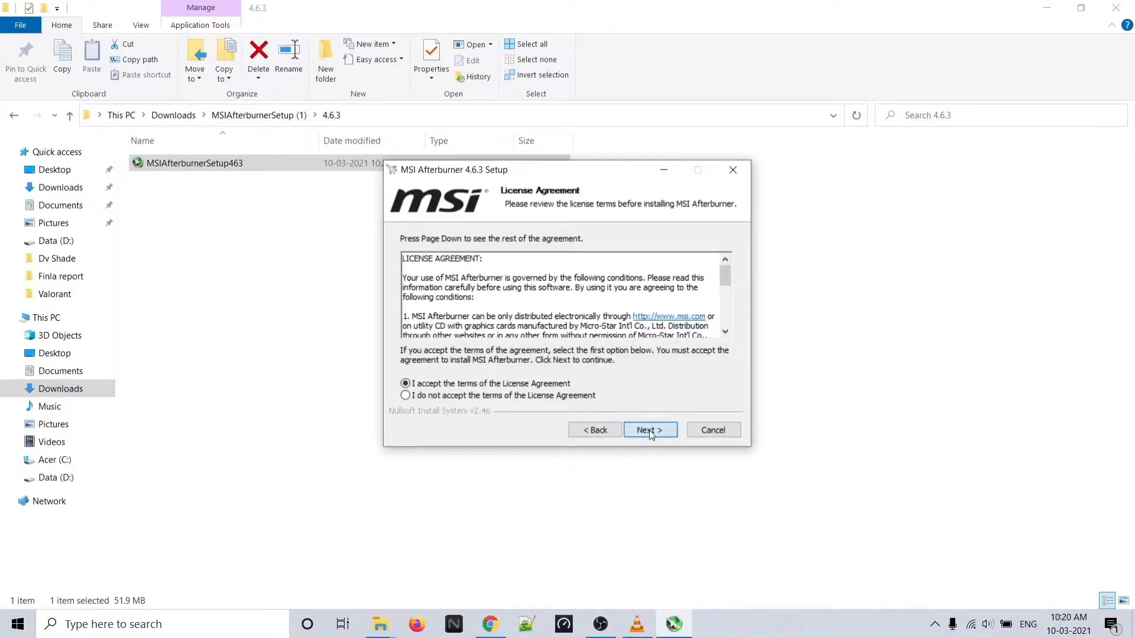
click(649, 430)
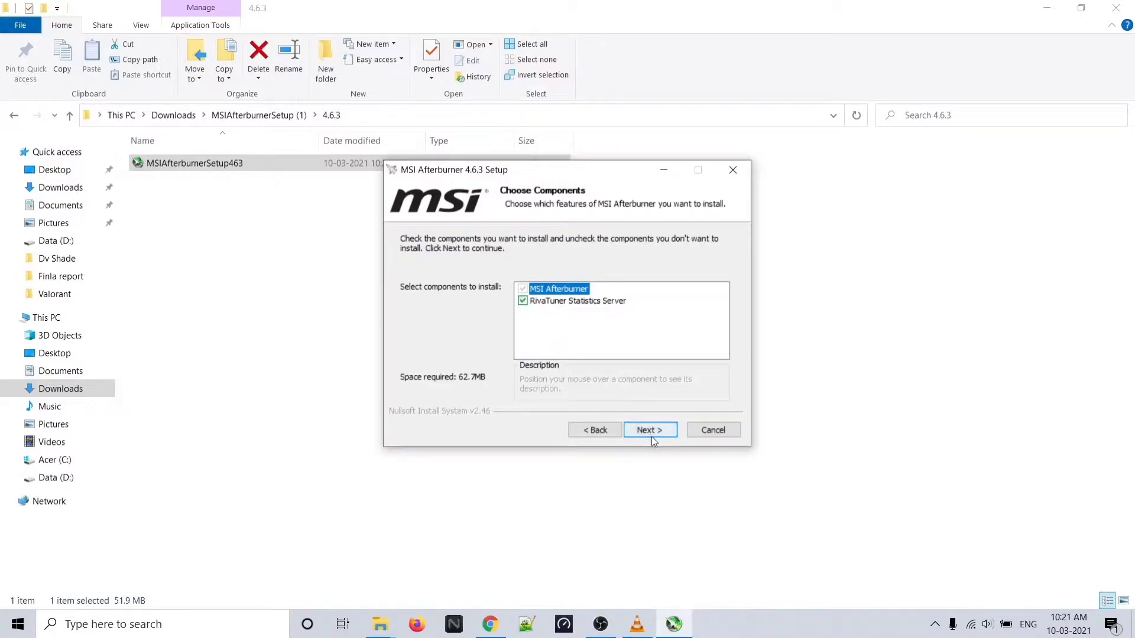
click(649, 430)
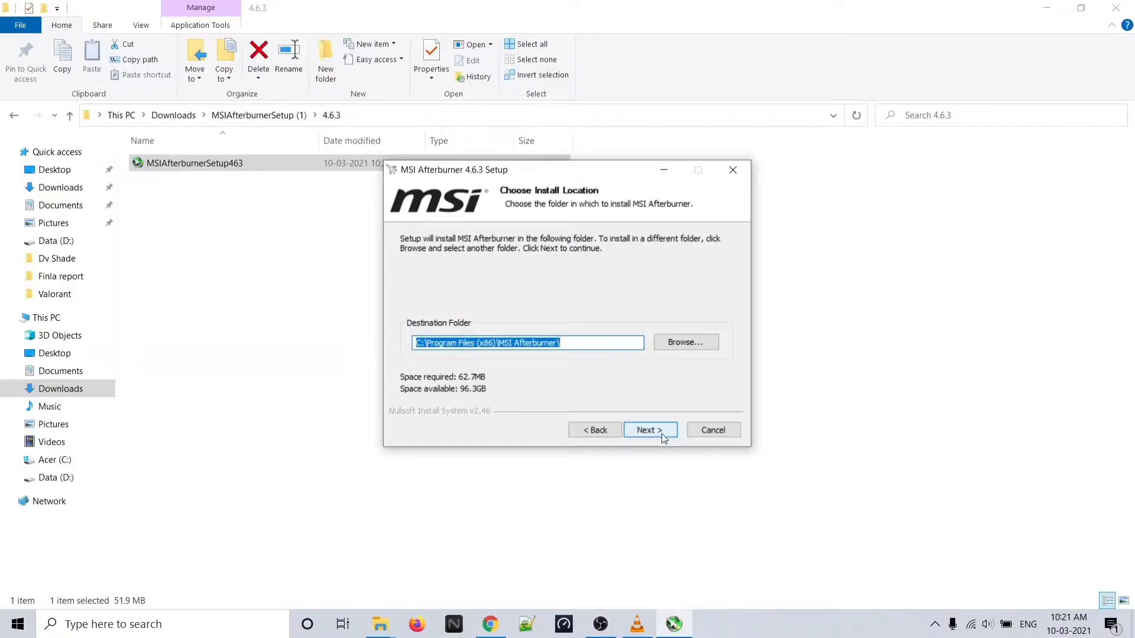
click(649, 430)
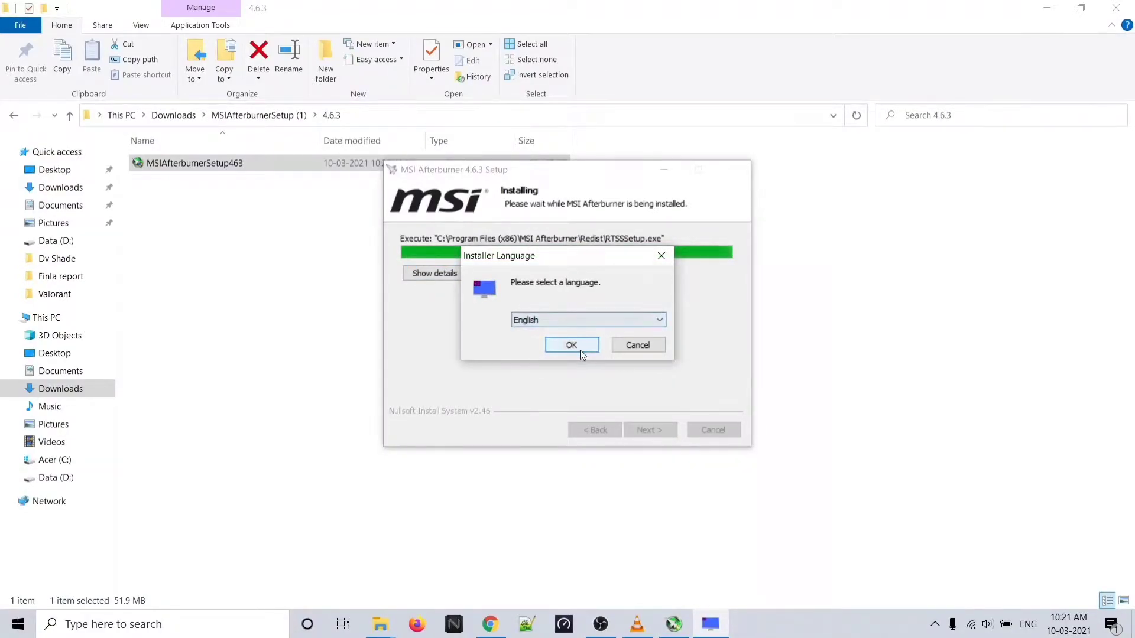
- Install RivaTuner Statistics Server in English, accept its licence and finish the wizard
click(570, 344)
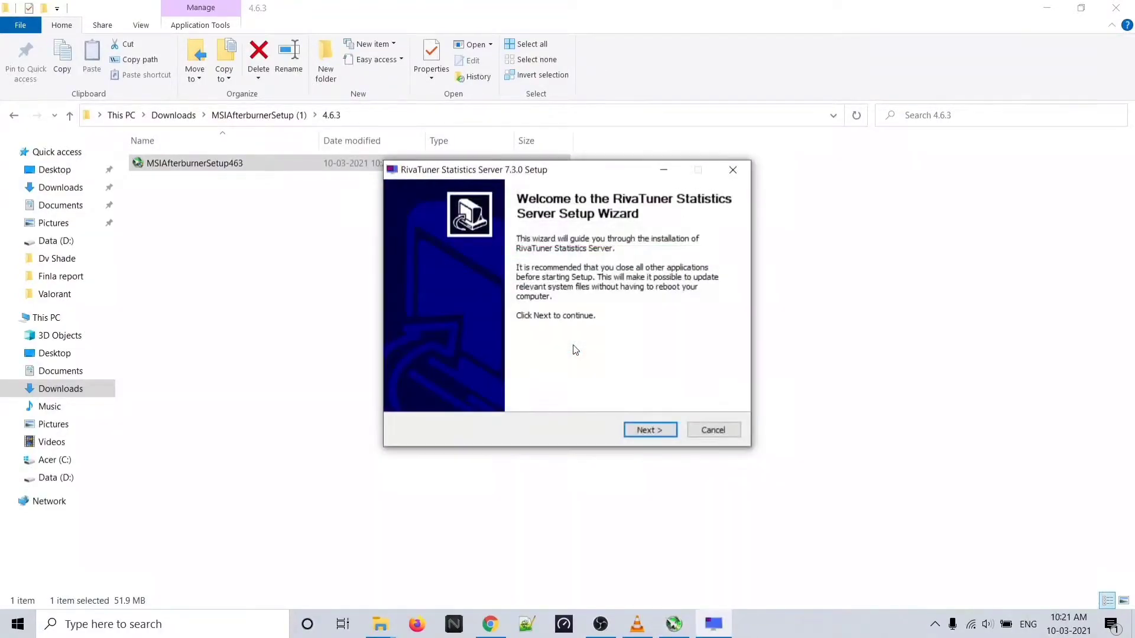
click(648, 429)
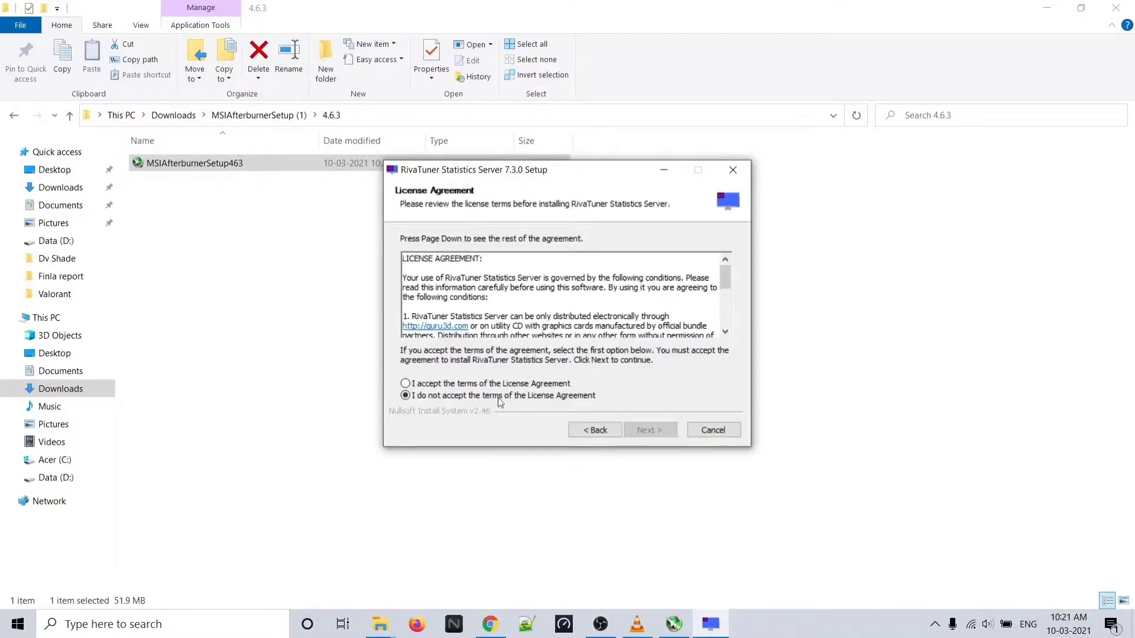
click(405, 383)
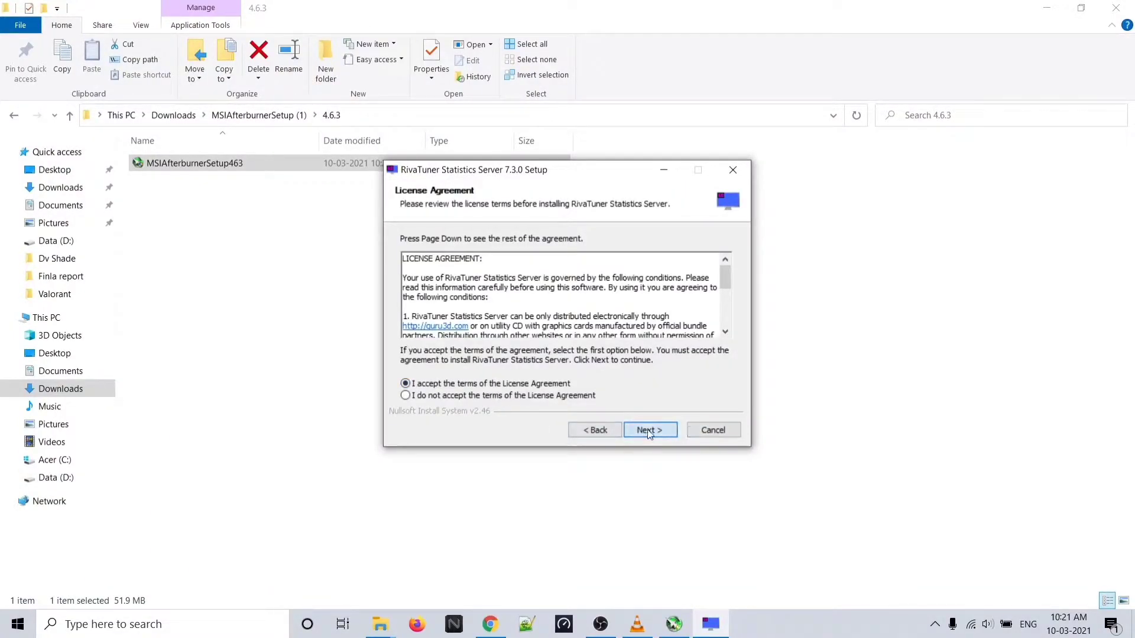
click(649, 430)
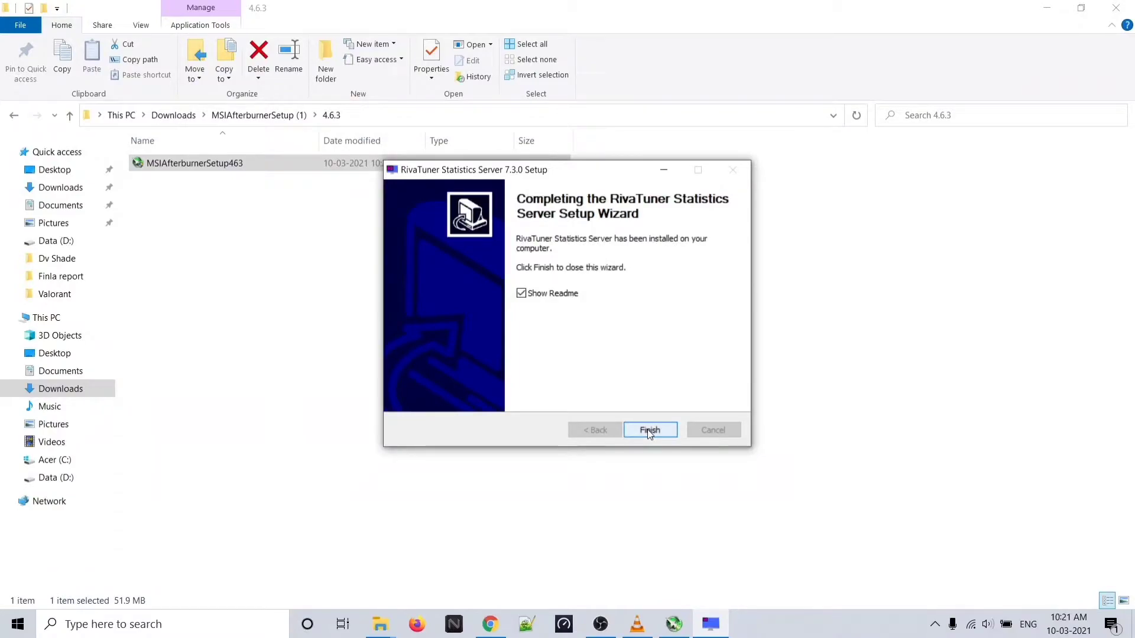
click(649, 429)
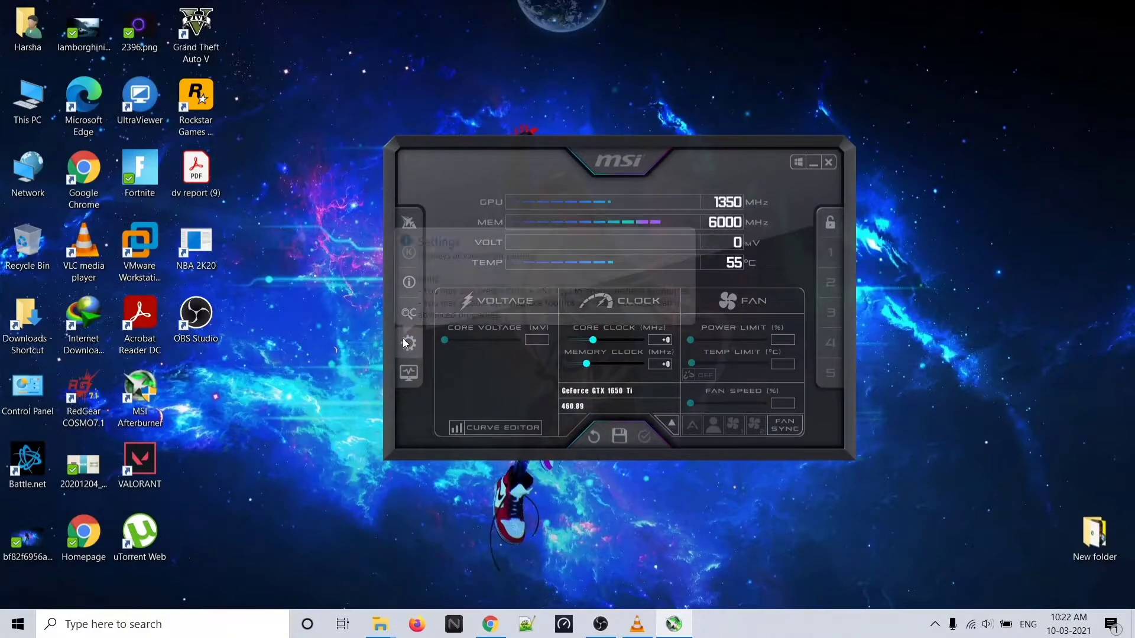
- In Afterburner settings, keep GPU1 GeForce GTX 1650 Ti as the master graphics processor
click(408, 343)
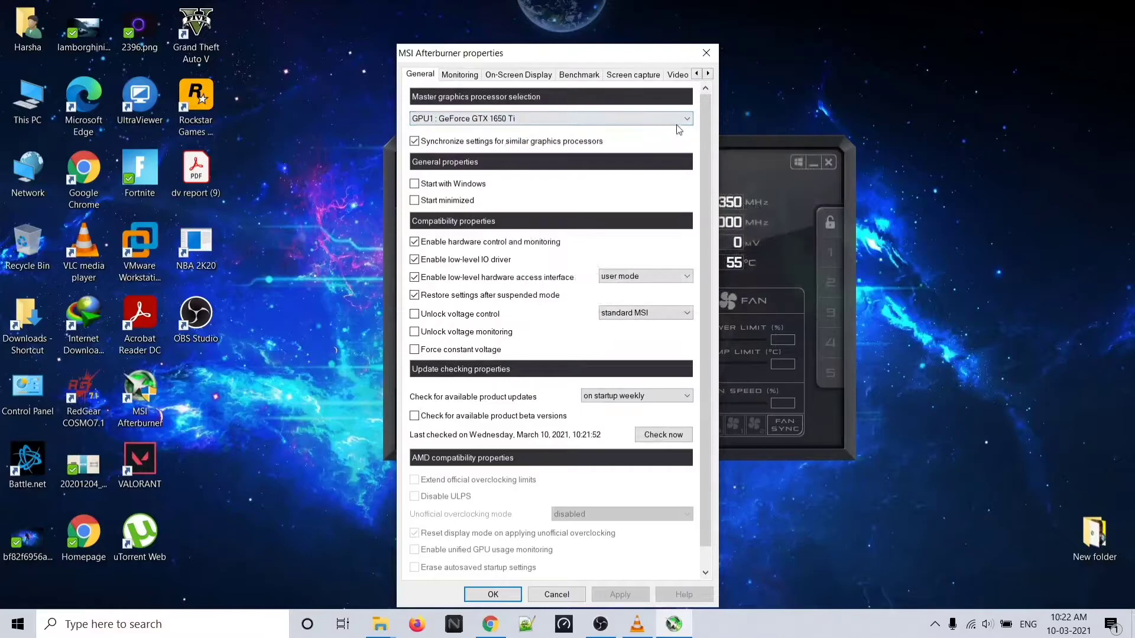
mouse_move(681, 126)
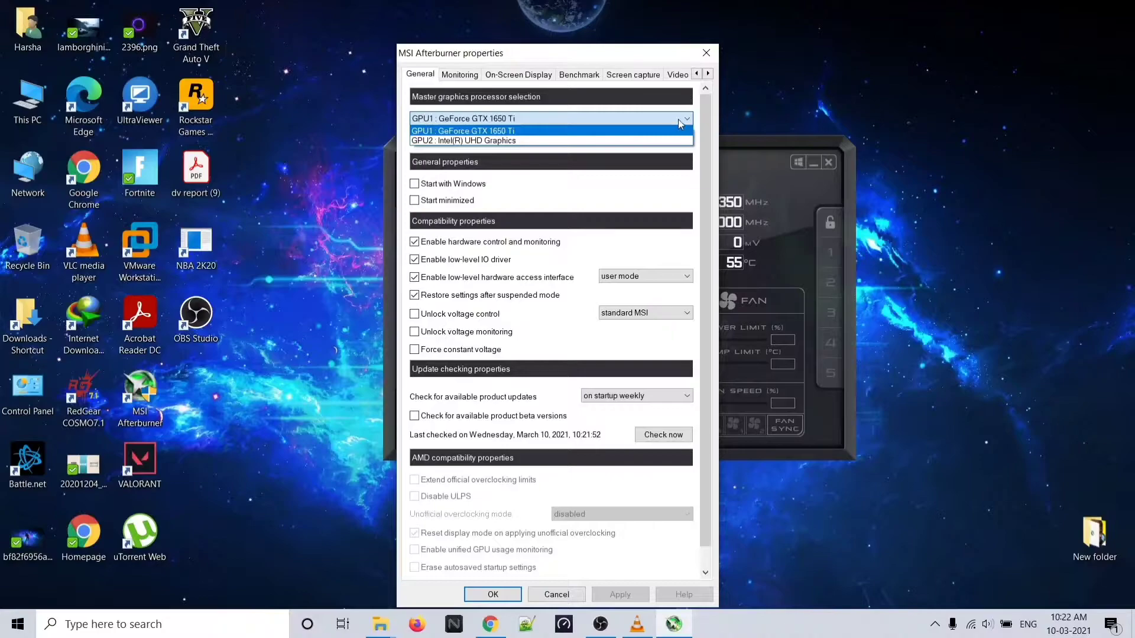
click(464, 130)
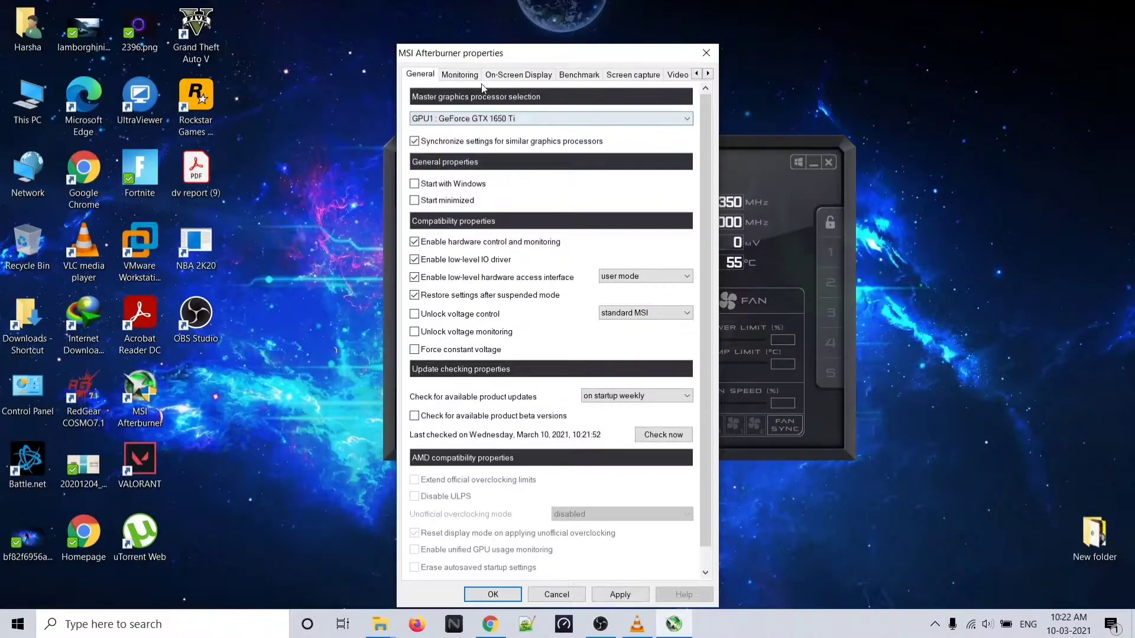
- On the Monitoring tab, show GPU1 temperature and GPU1 usage in the on-screen display
click(458, 74)
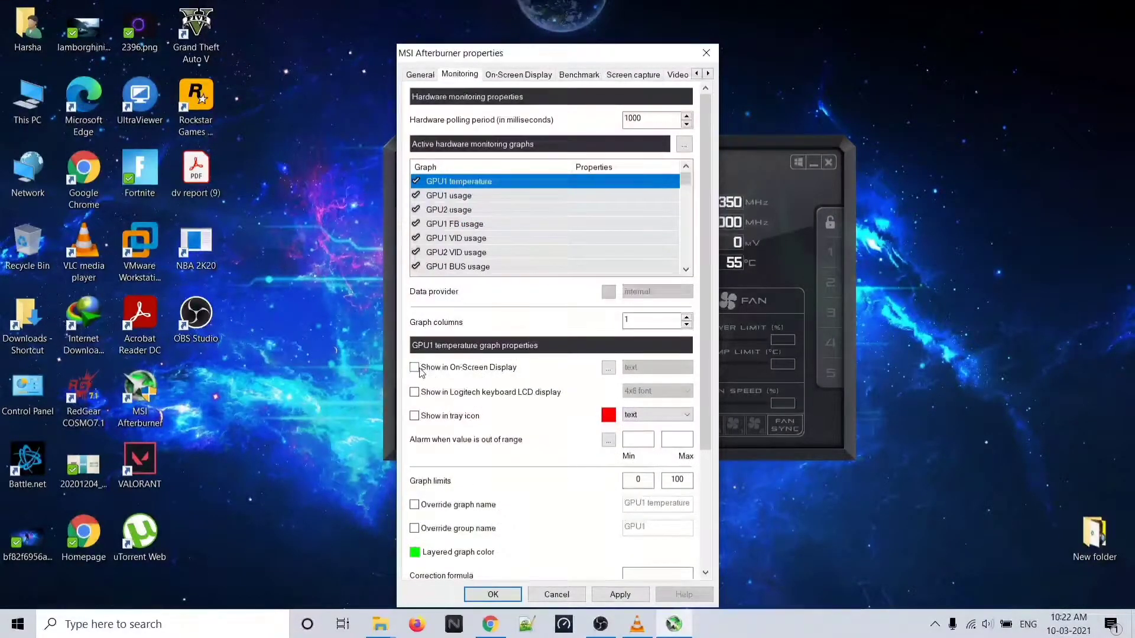
click(414, 368)
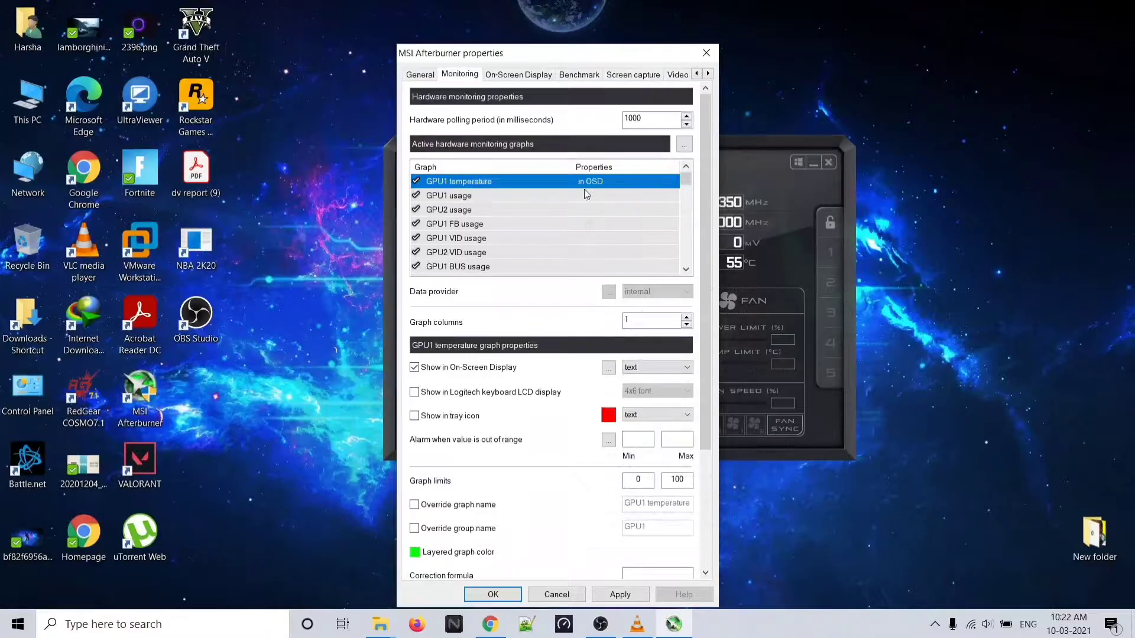
mouse_move(606, 199)
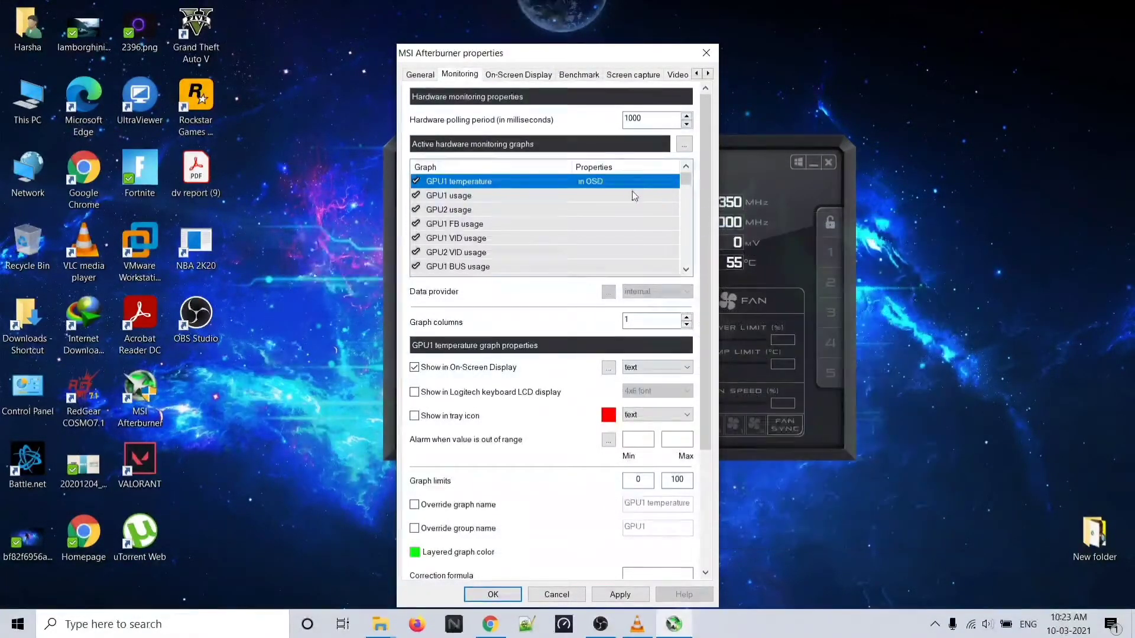
click(449, 195)
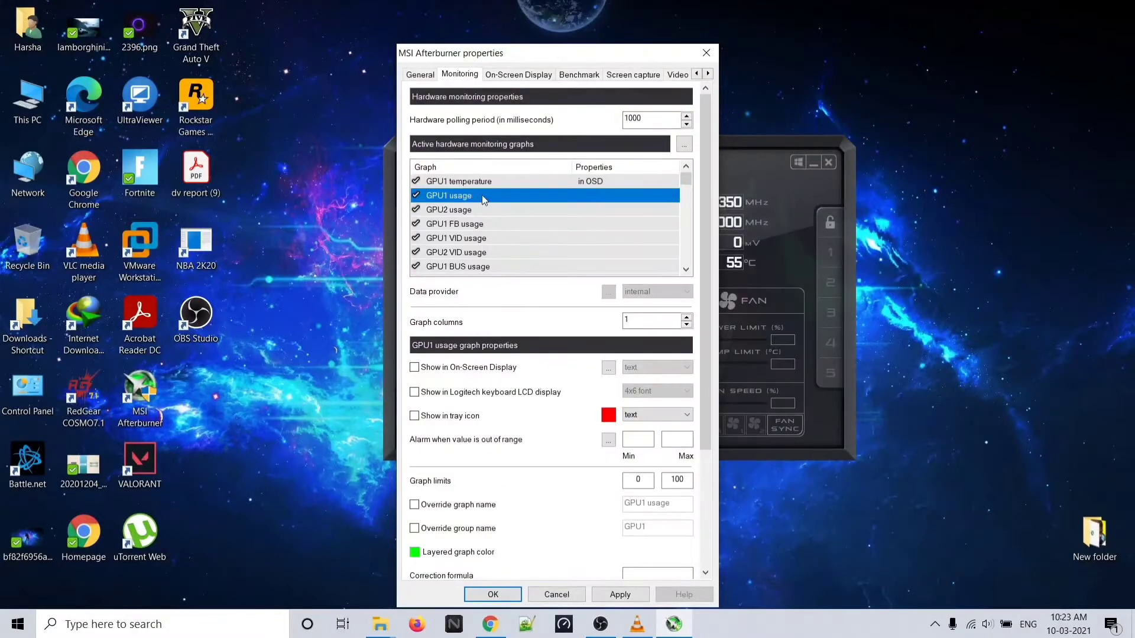
click(415, 366)
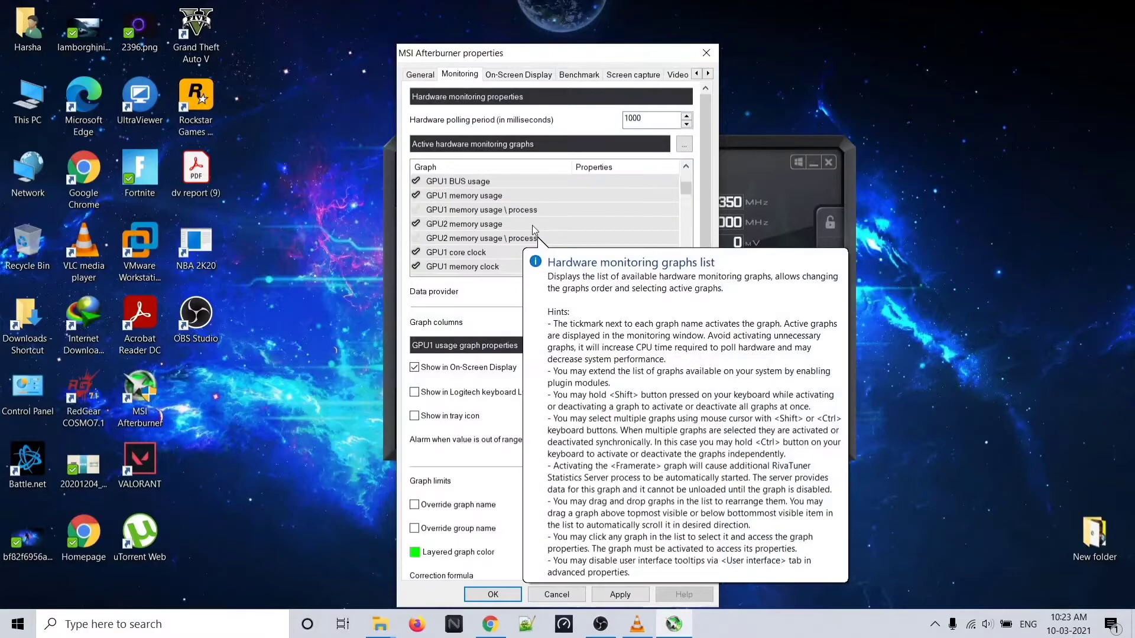
- Show GPU1 core clock in the on-screen display and select CPU temperature next
click(456, 209)
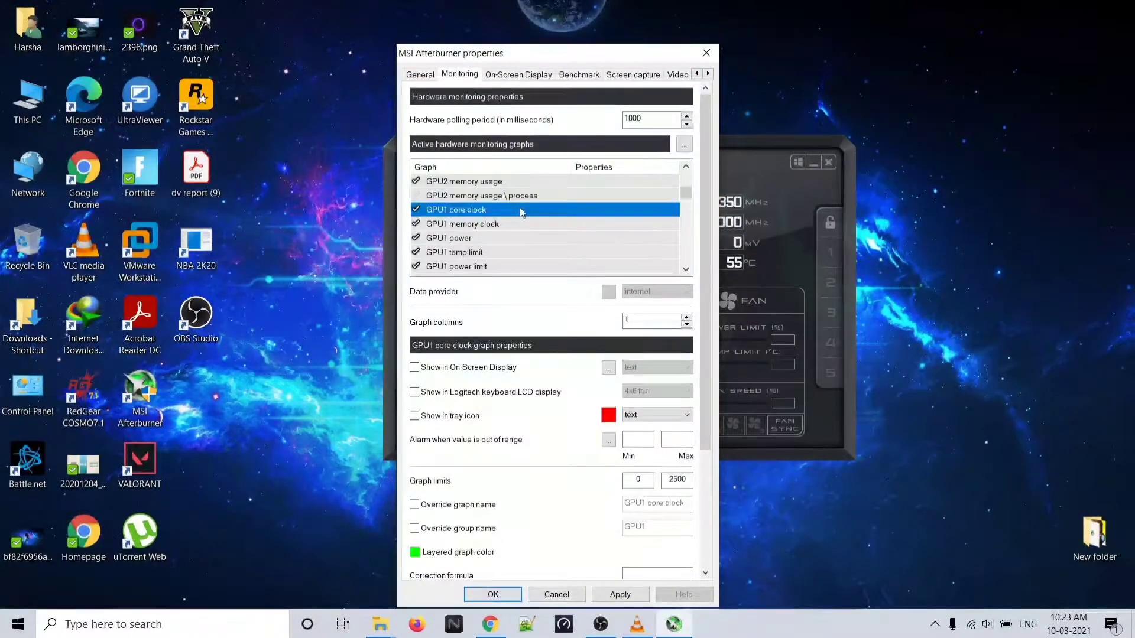
click(414, 366)
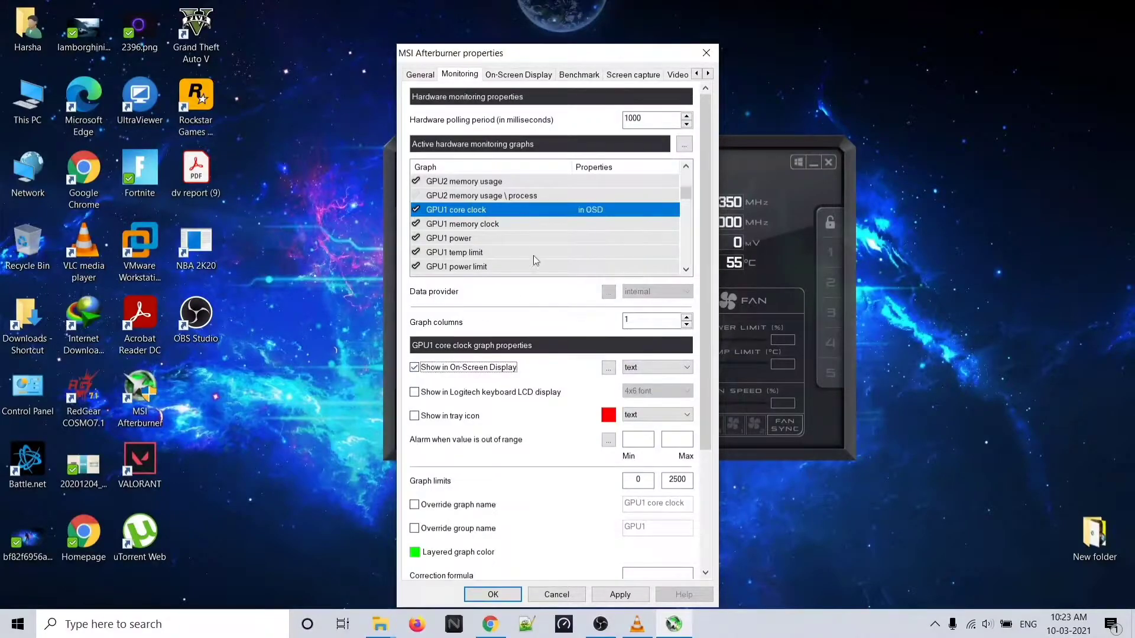
click(462, 223)
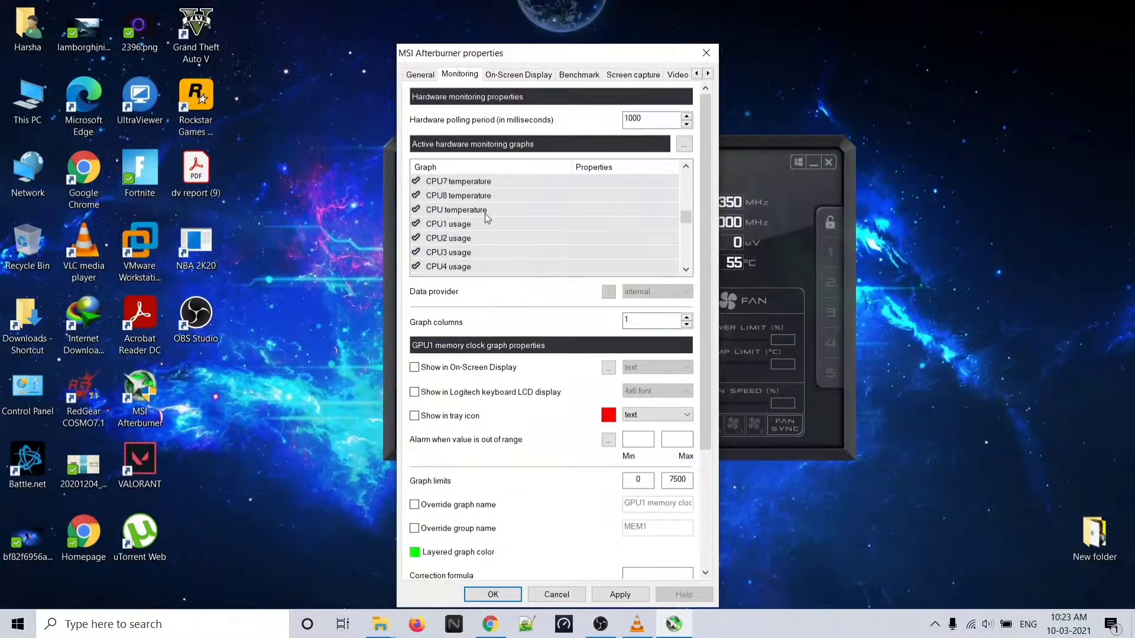
click(456, 211)
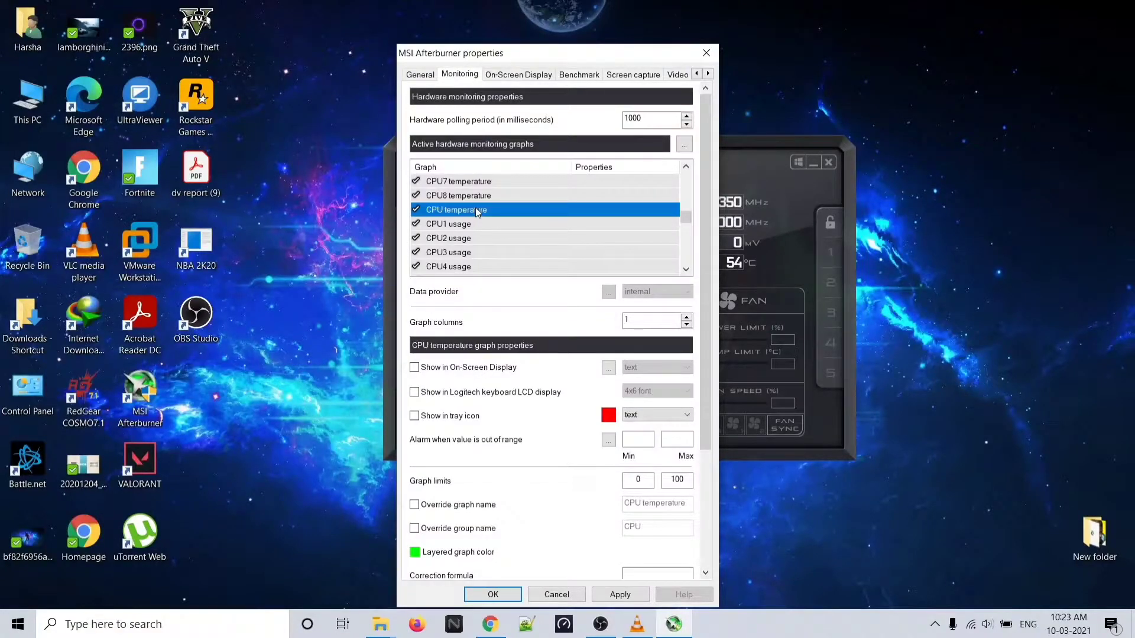
- Show CPU temperature and CPU usage in the on-screen display
click(413, 367)
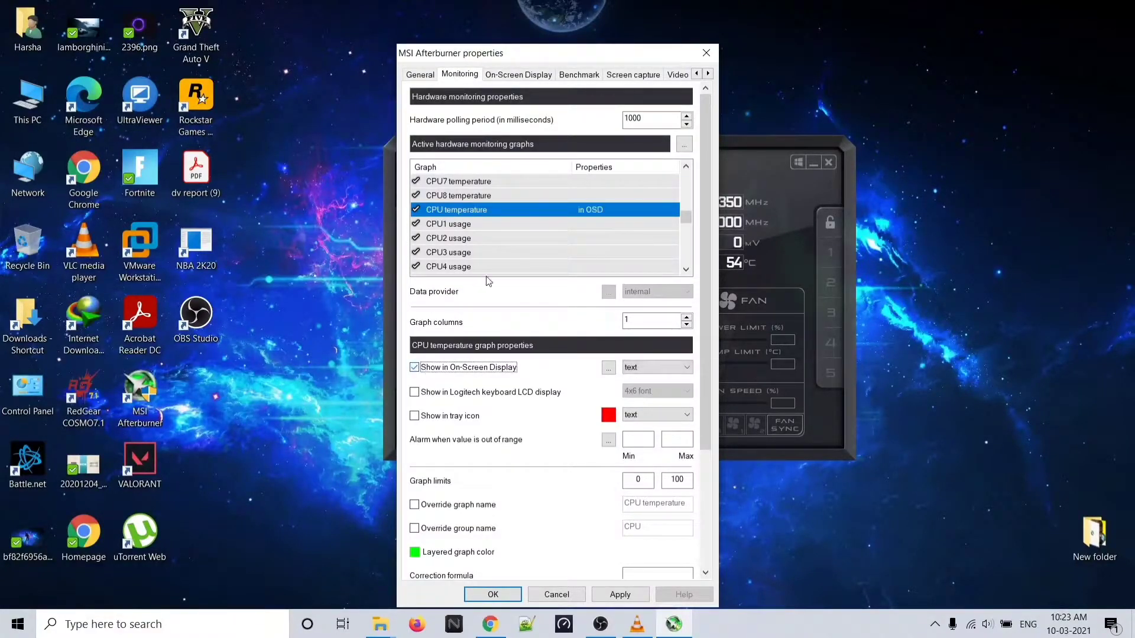
scroll(down, 3)
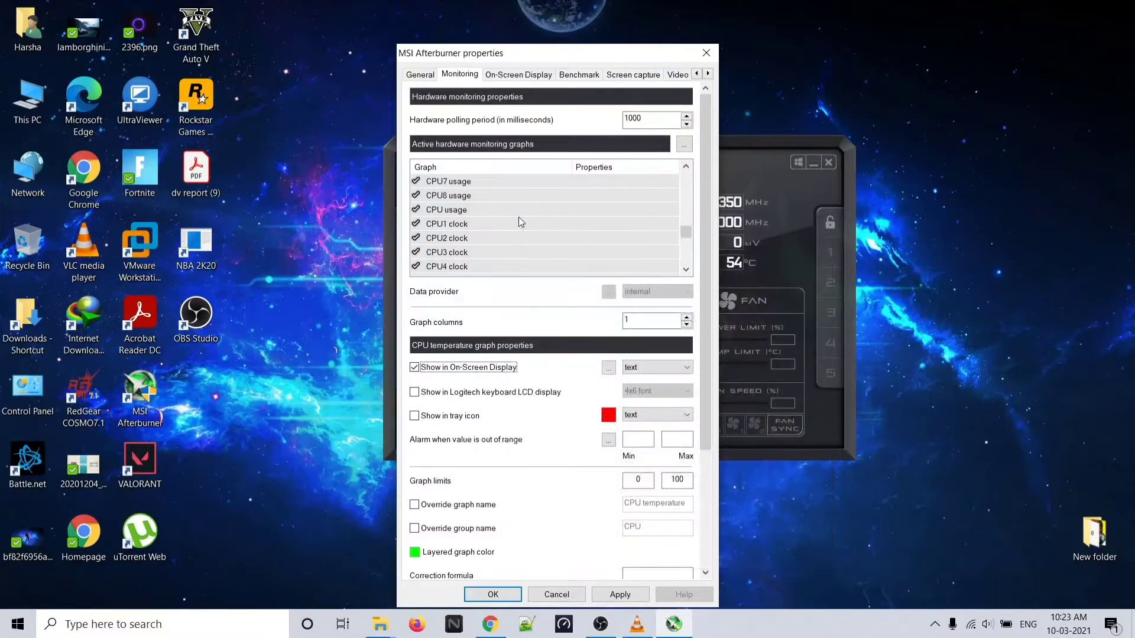
click(446, 211)
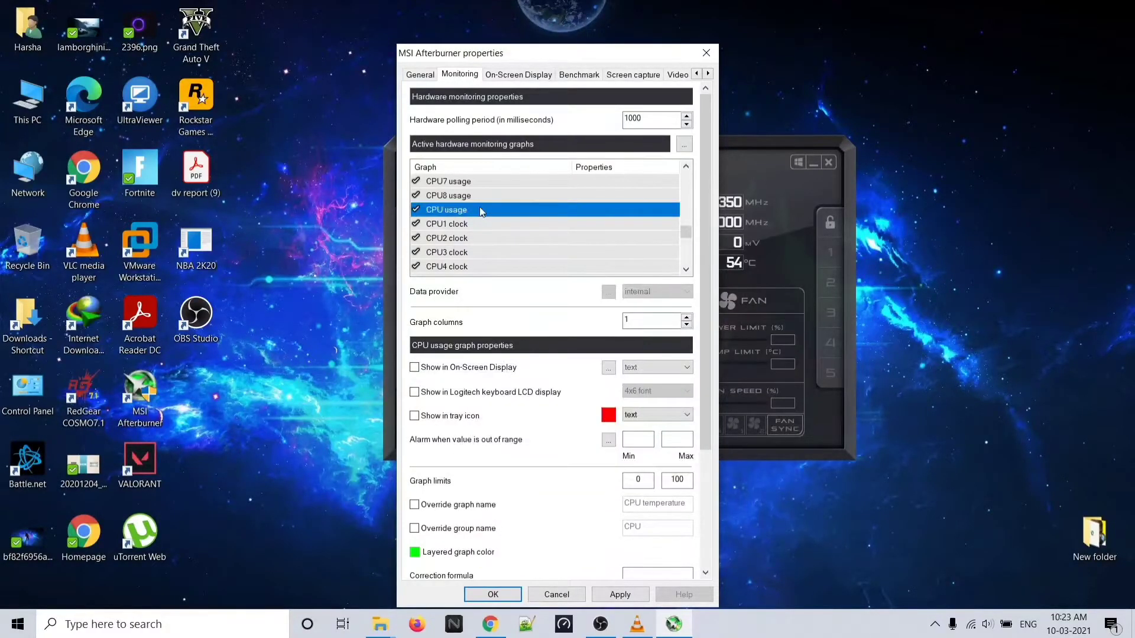
click(413, 367)
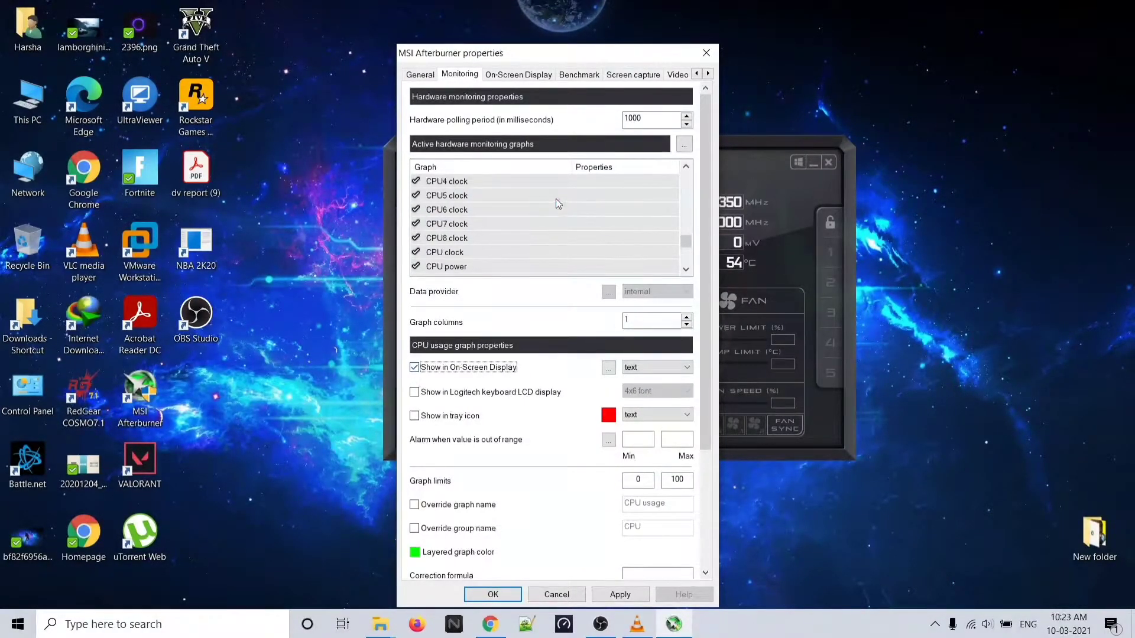
- Show CPU clock and RAM usage in the on-screen display
click(444, 251)
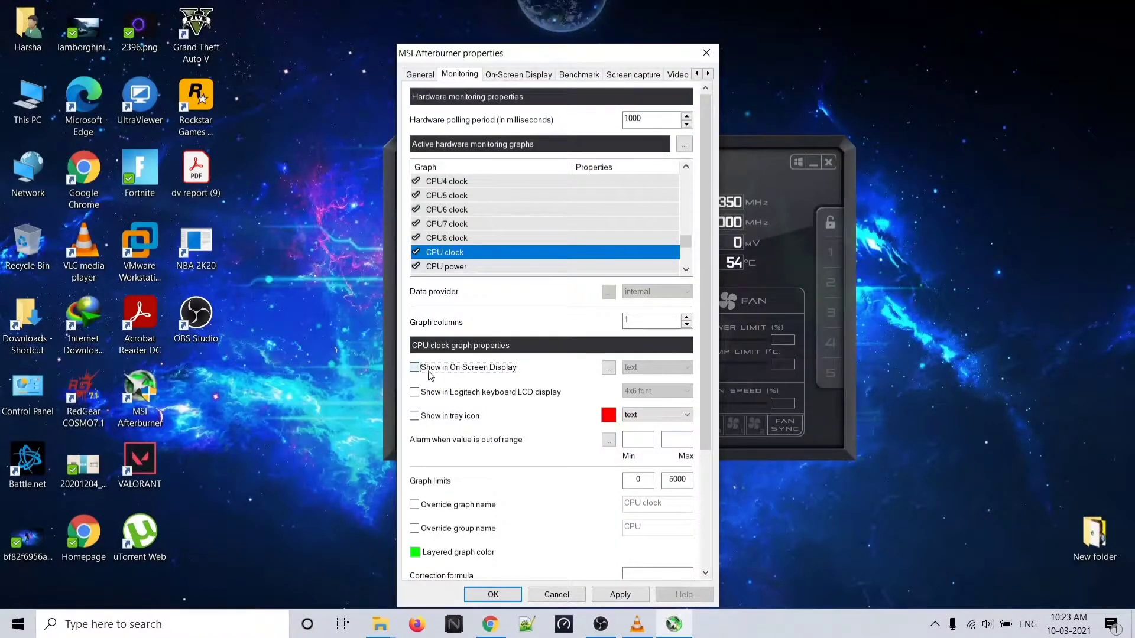
click(414, 367)
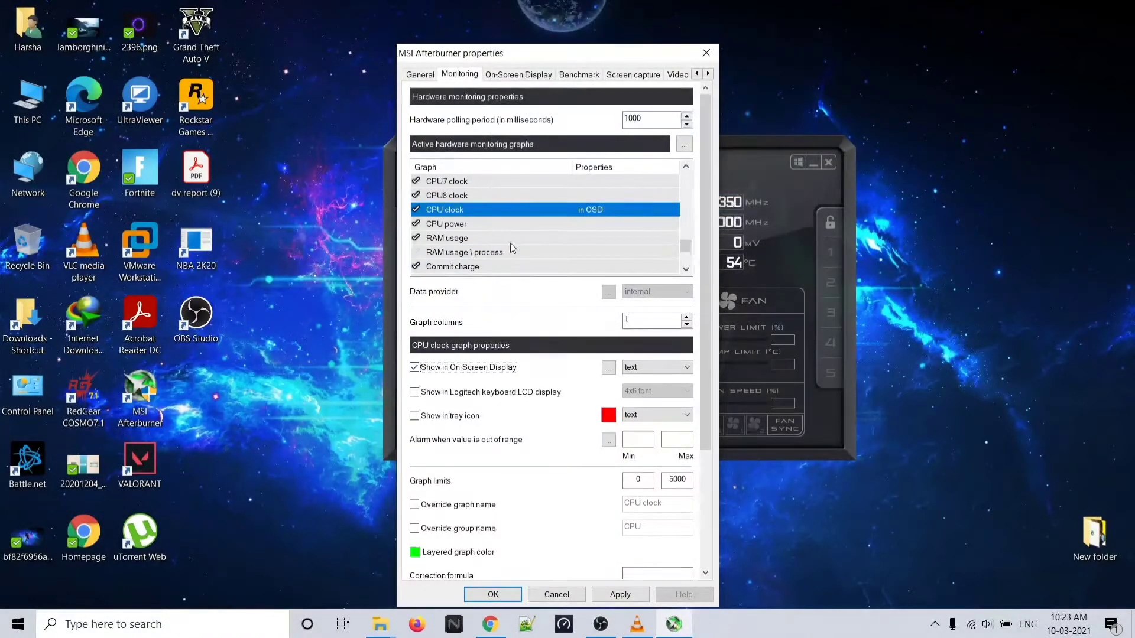
click(447, 237)
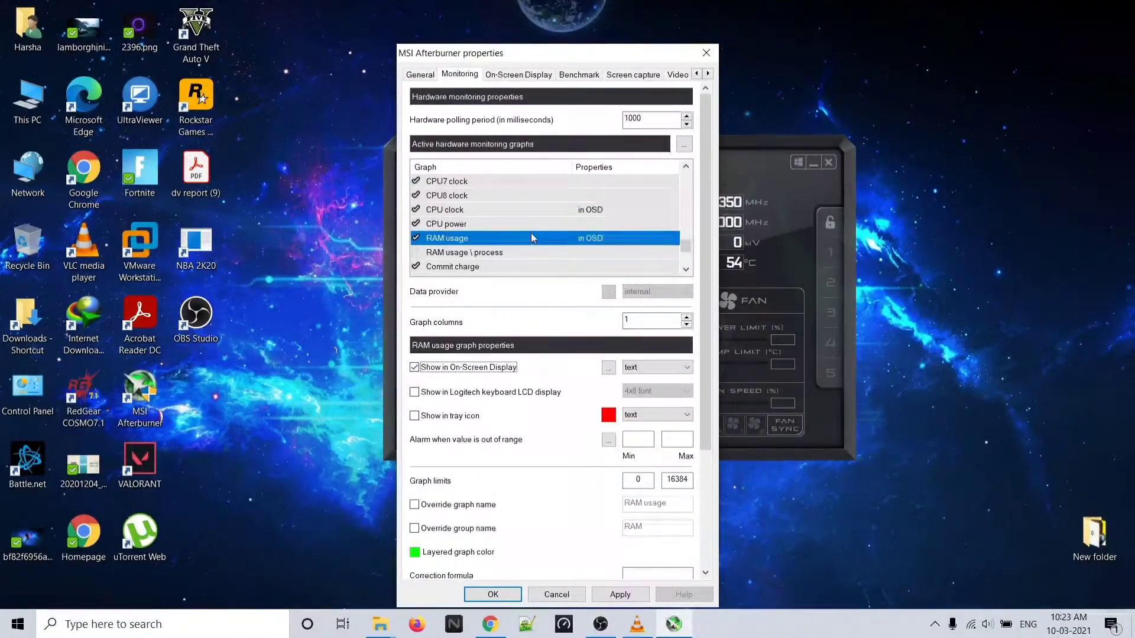
scroll(down, 3)
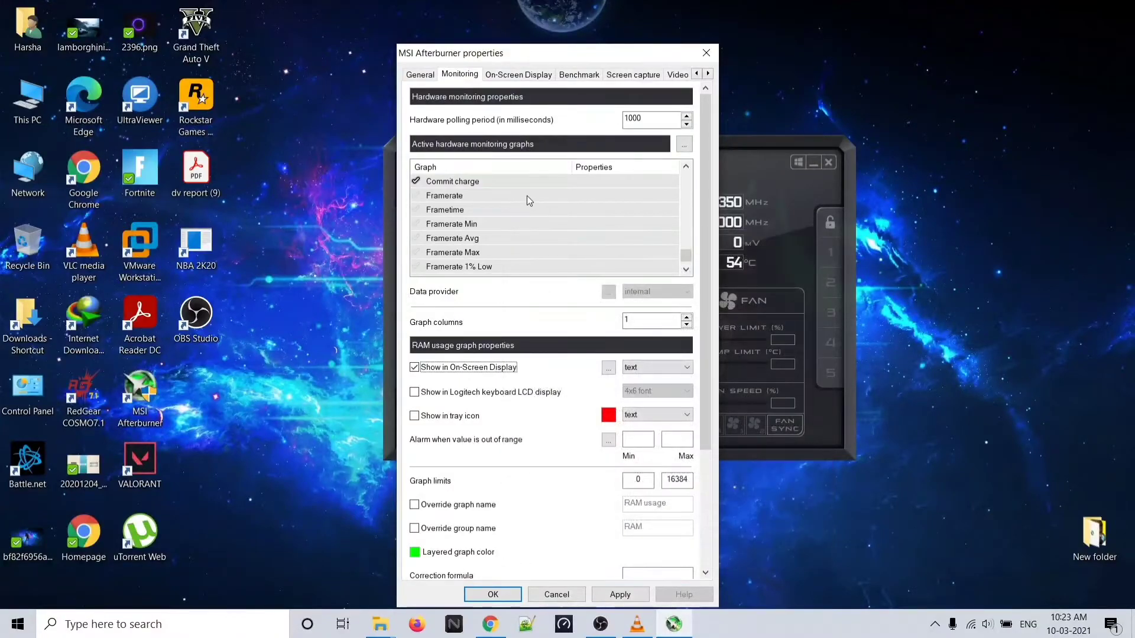
- Show Framerate and Framerate Avg in the on-screen display and save the settings with OK
click(443, 195)
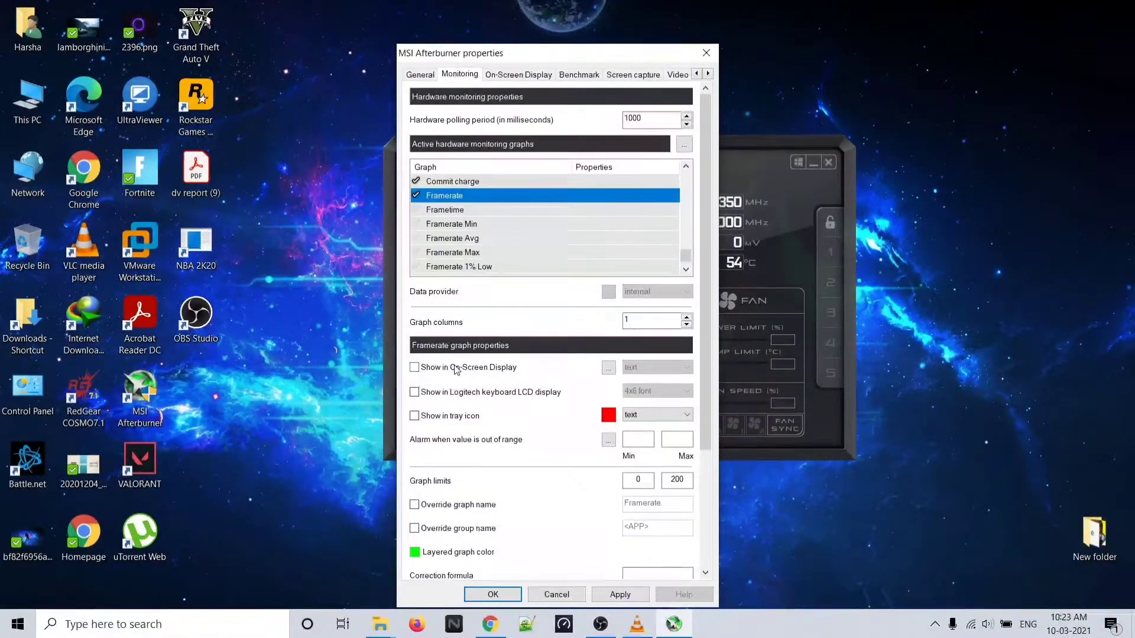
click(414, 366)
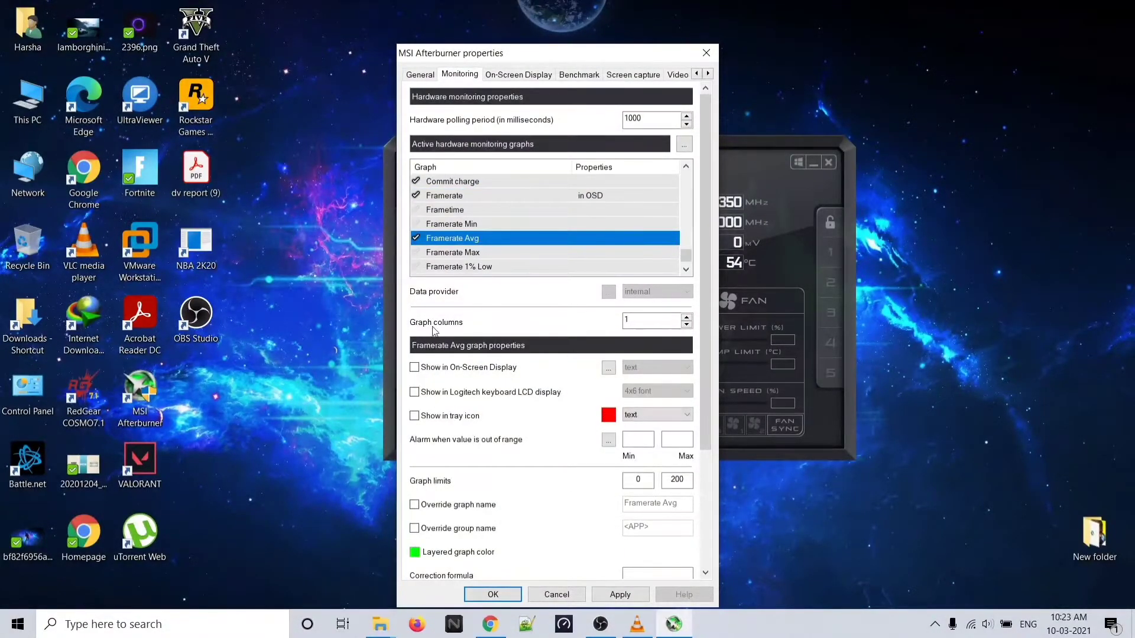
click(413, 367)
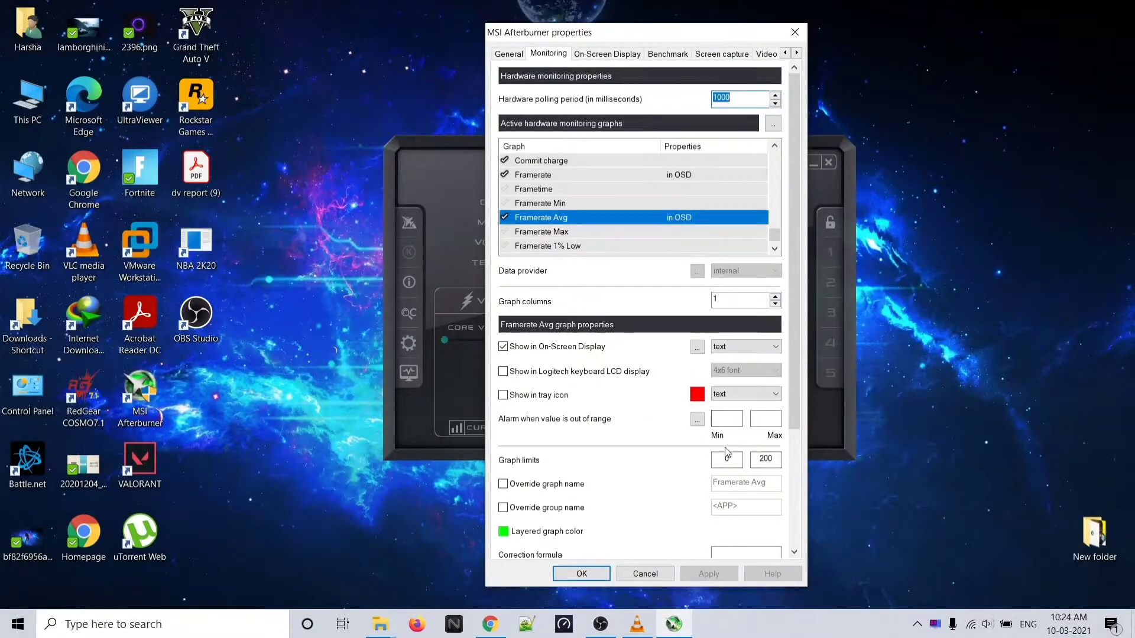
scroll(down, 3)
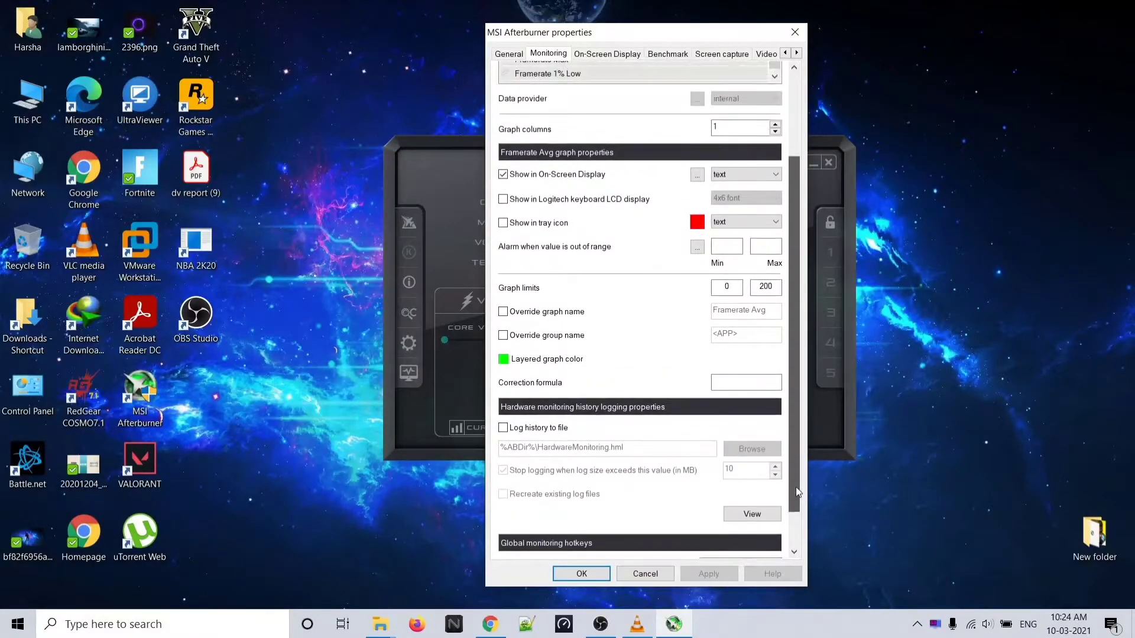
click(606, 53)
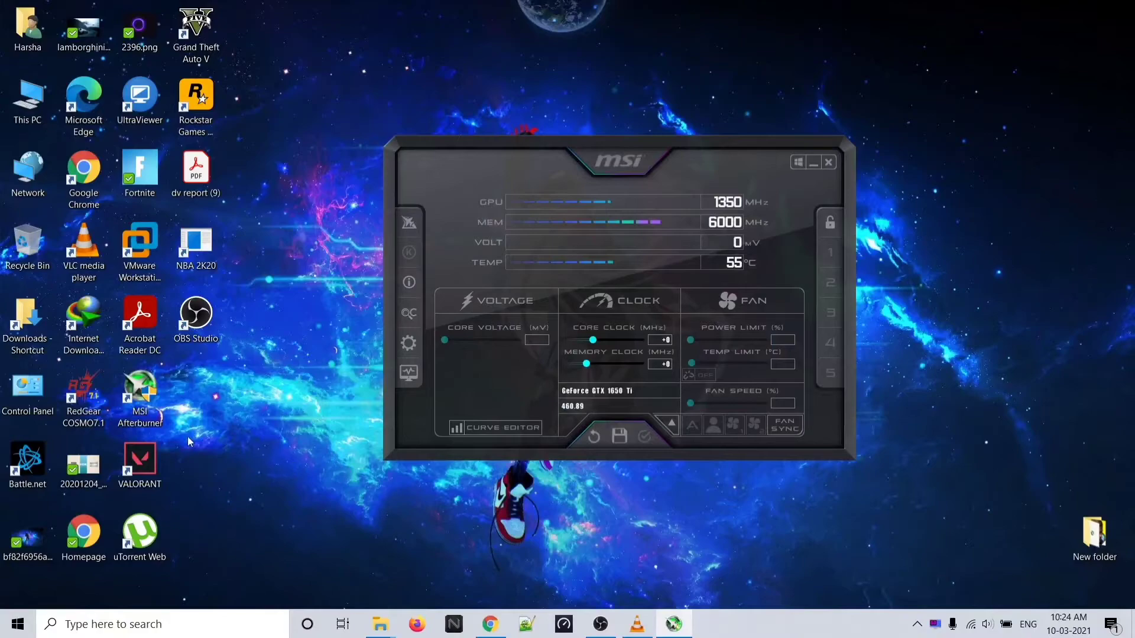
- Launch Valorant from its desktop shortcut's context menu
right_click(139, 464)
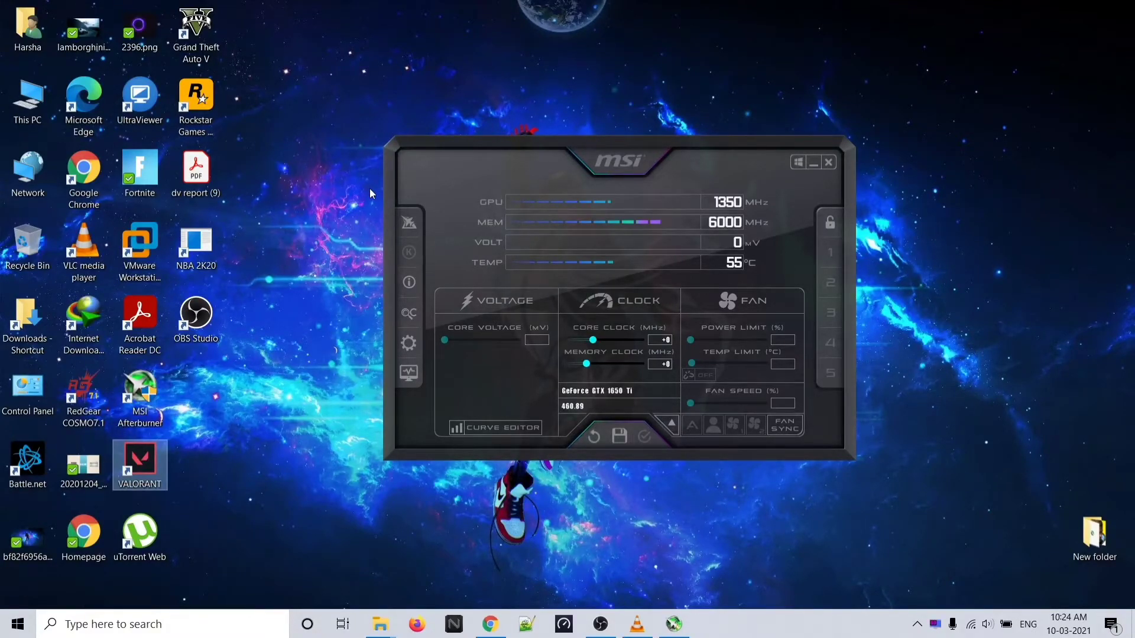
mouse_move(375, 189)
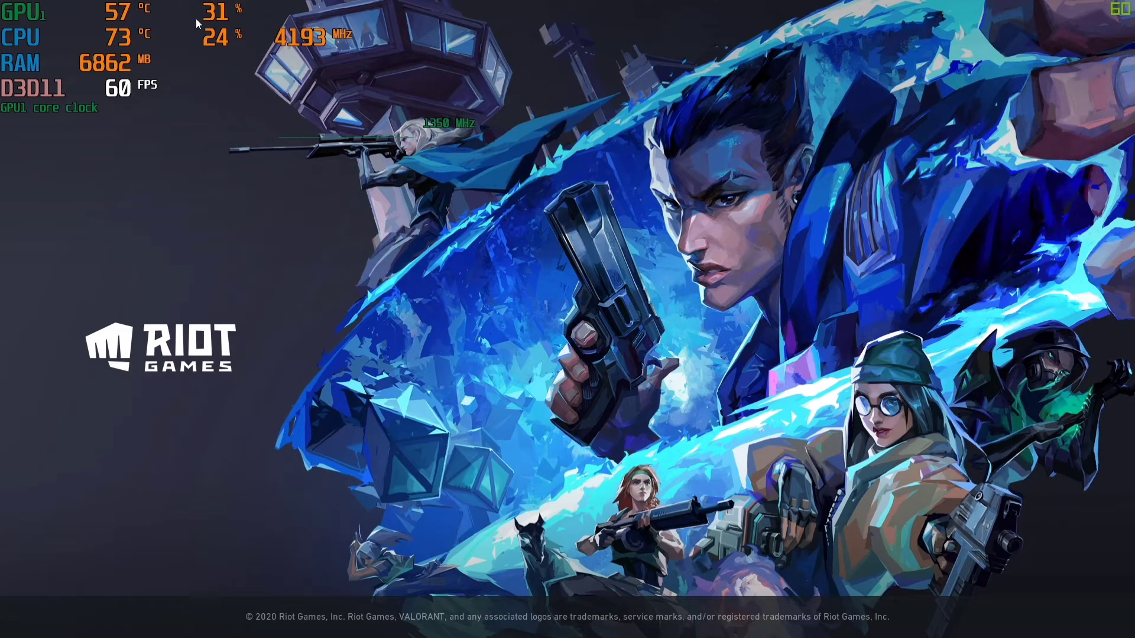
mouse_move(71, 58)
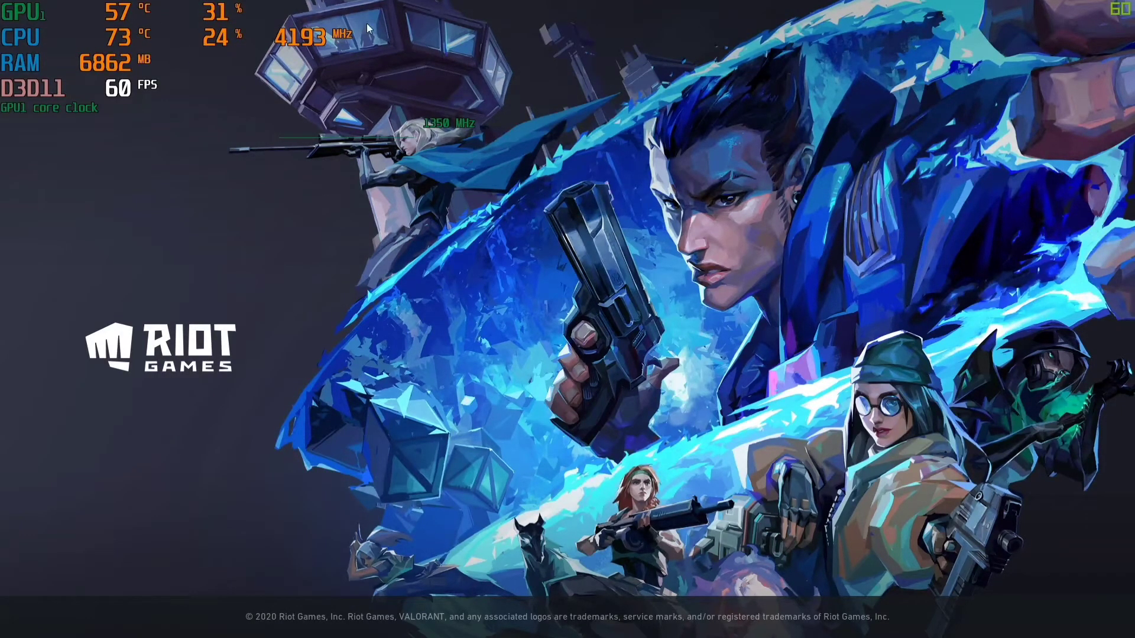
mouse_move(108, 78)
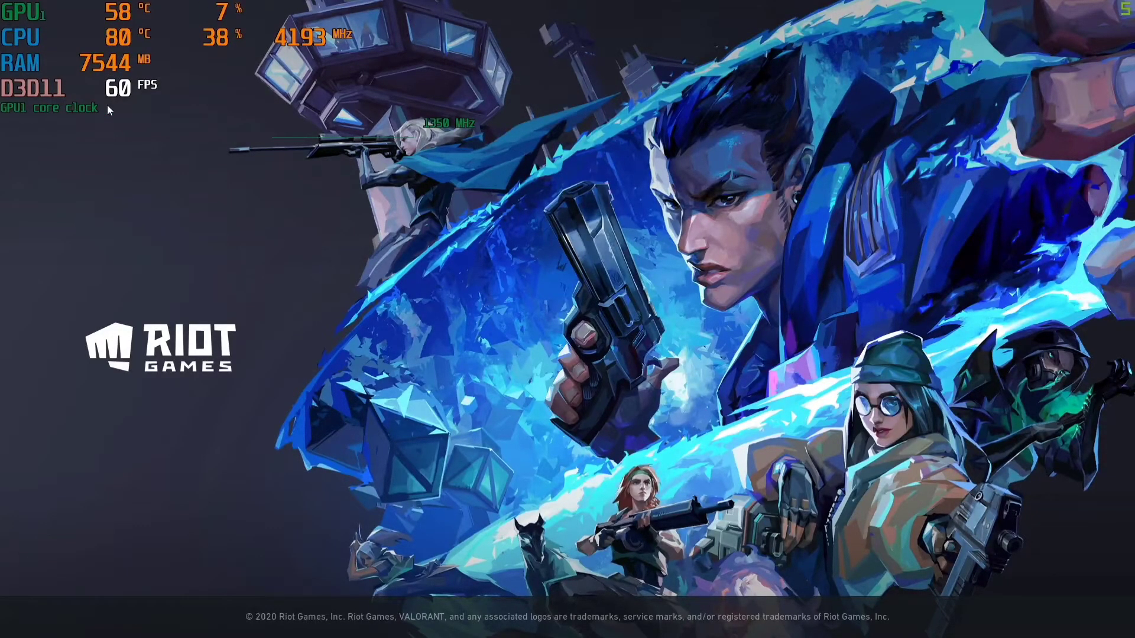
mouse_move(204, 95)
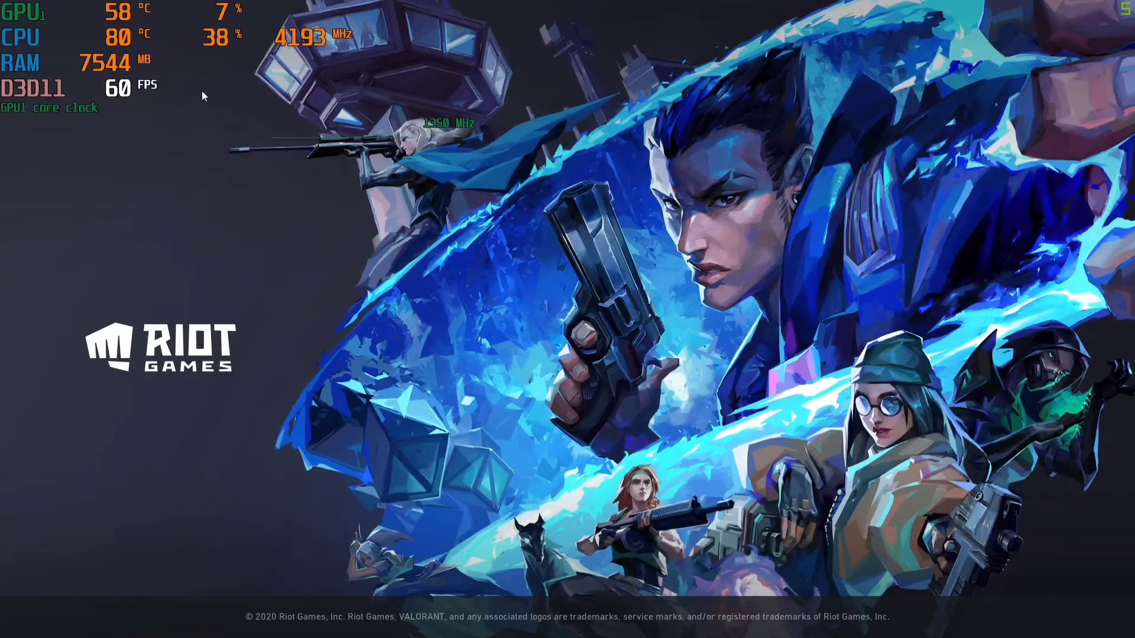